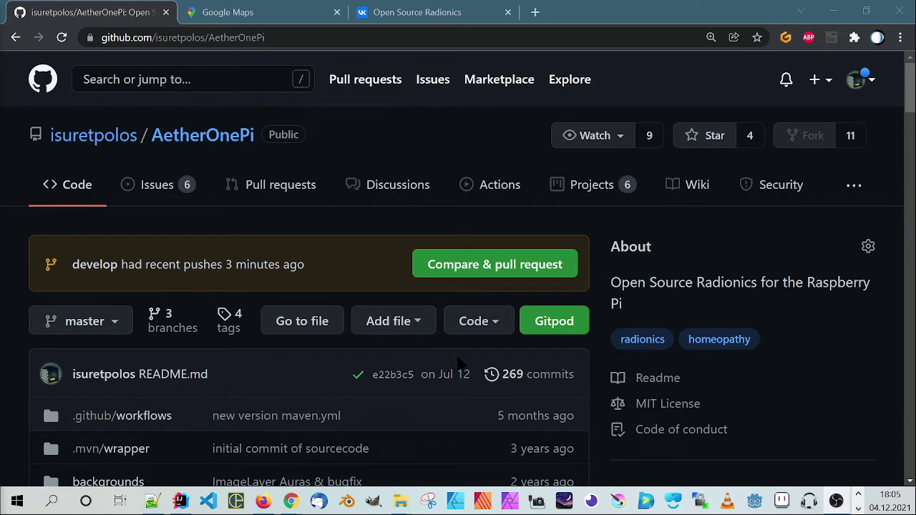
mouse_move(318, 240)
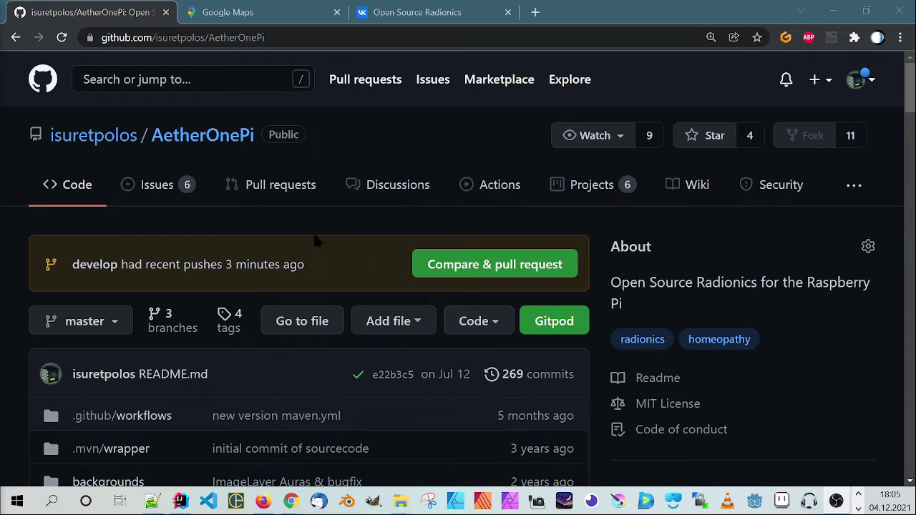
mouse_move(412, 120)
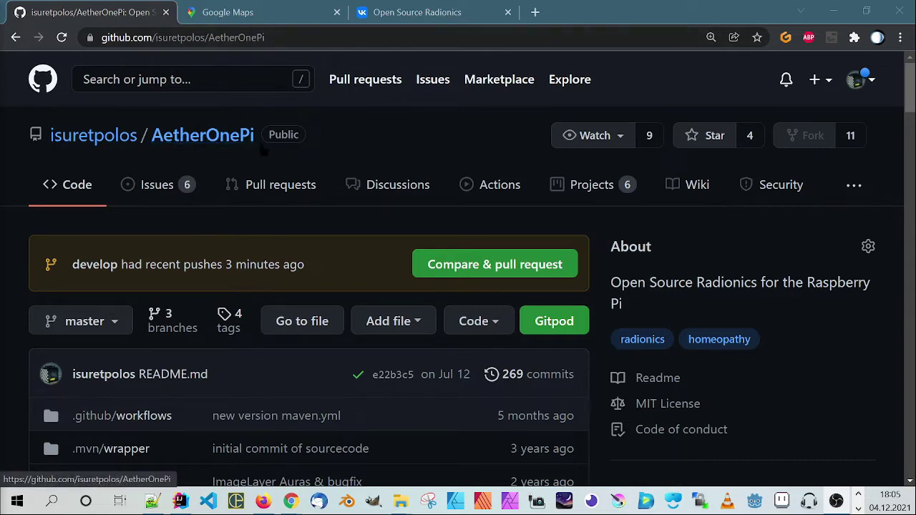
mouse_move(438, 210)
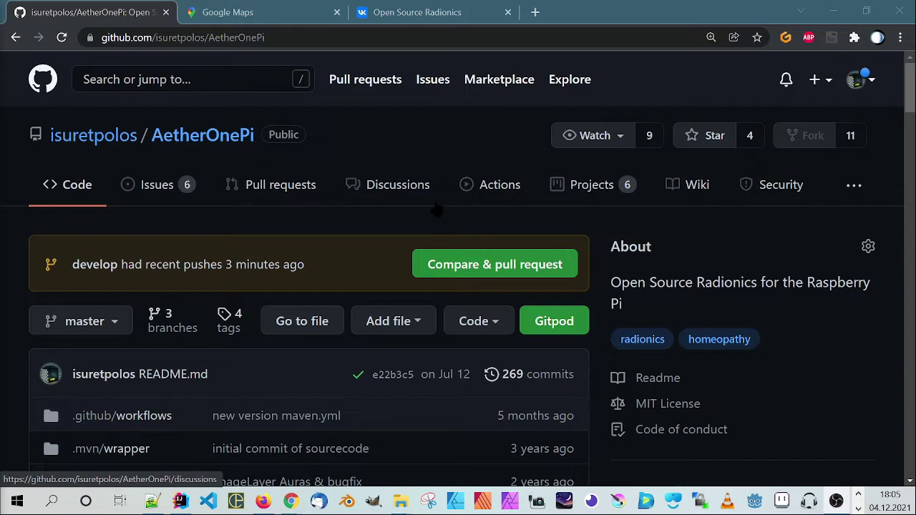
mouse_move(701, 126)
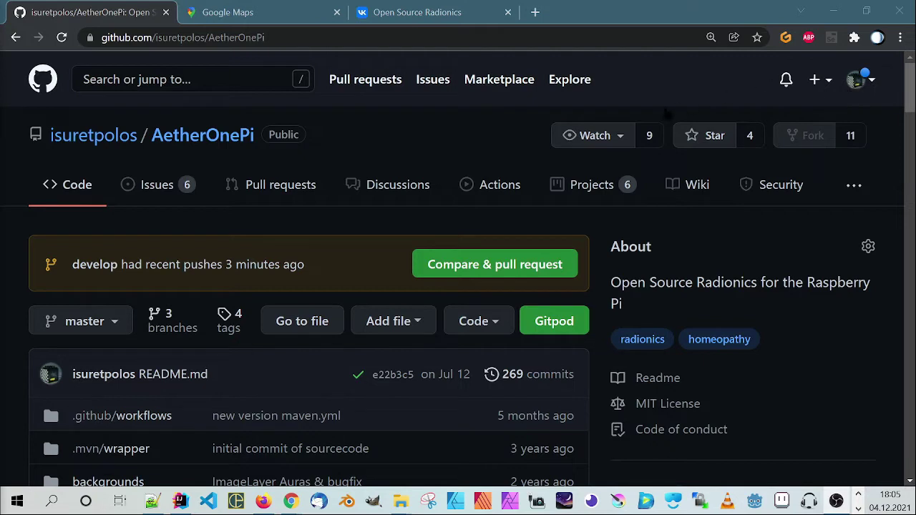
mouse_move(417, 143)
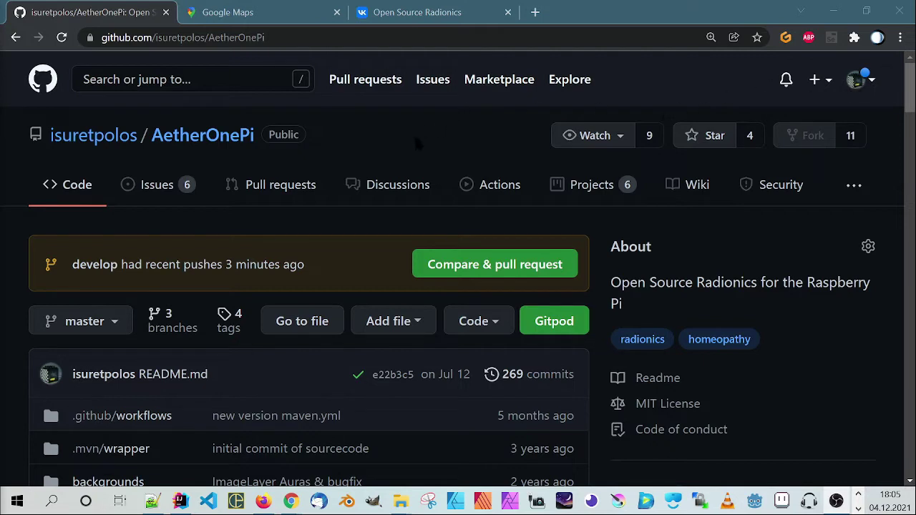
mouse_move(389, 185)
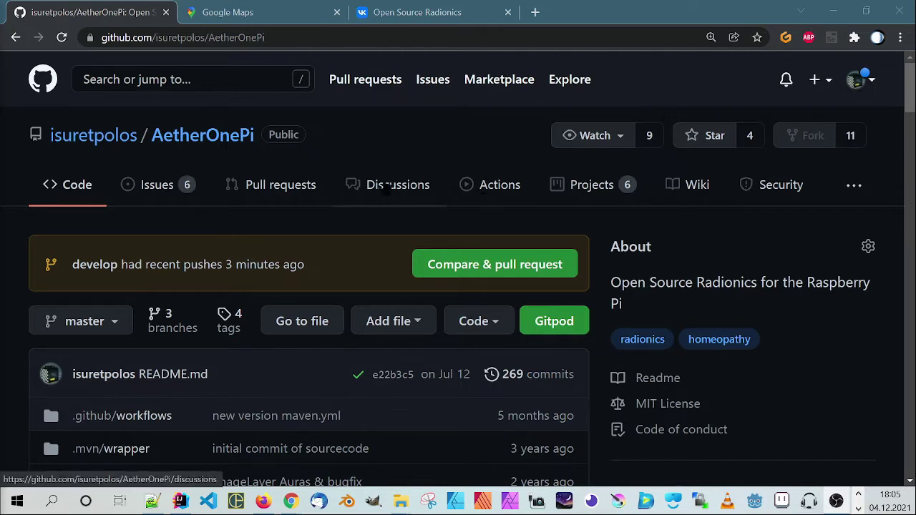
mouse_move(499, 184)
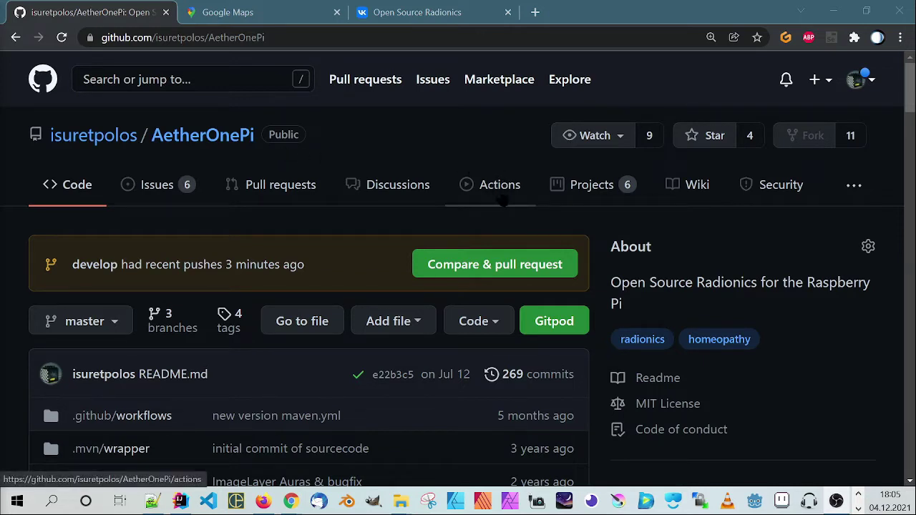
- Show the AetherOnePi Actions runs list with the VERSION 1.2.4 builds on develop
click(499, 183)
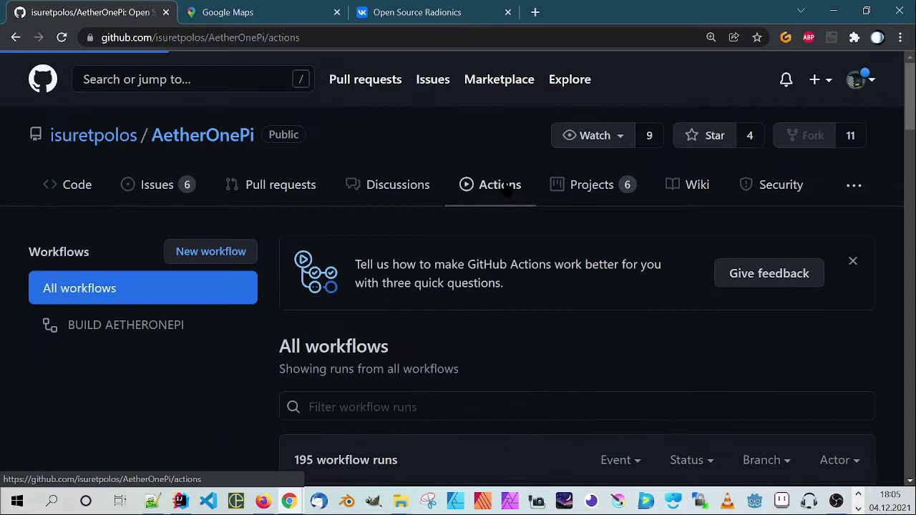
scroll(down, 3)
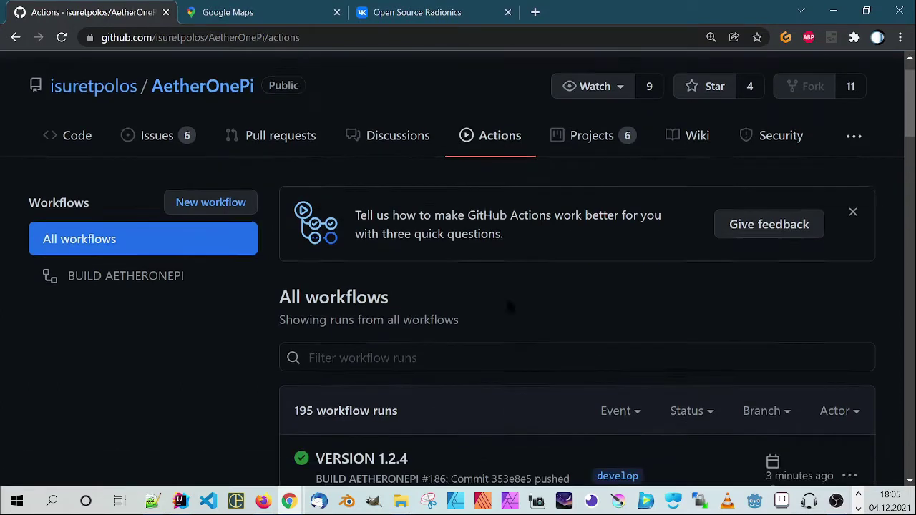
scroll(down, 3)
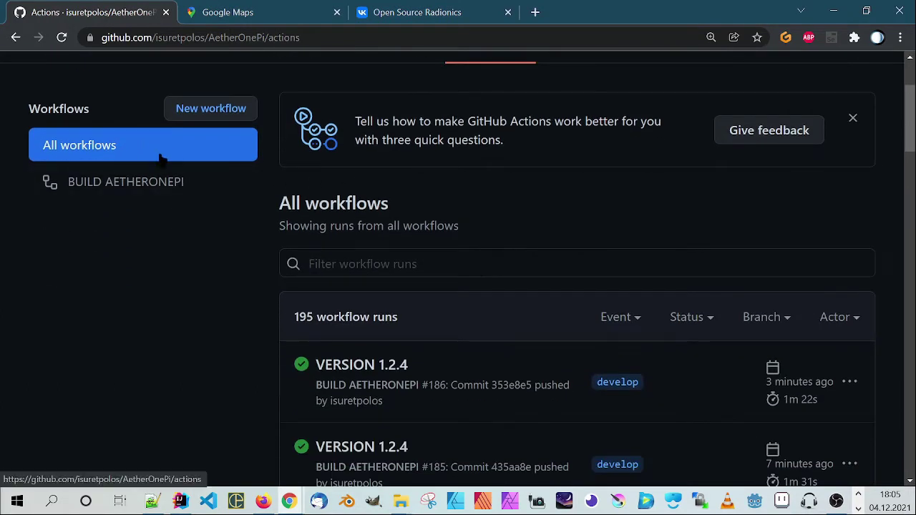
mouse_move(361, 365)
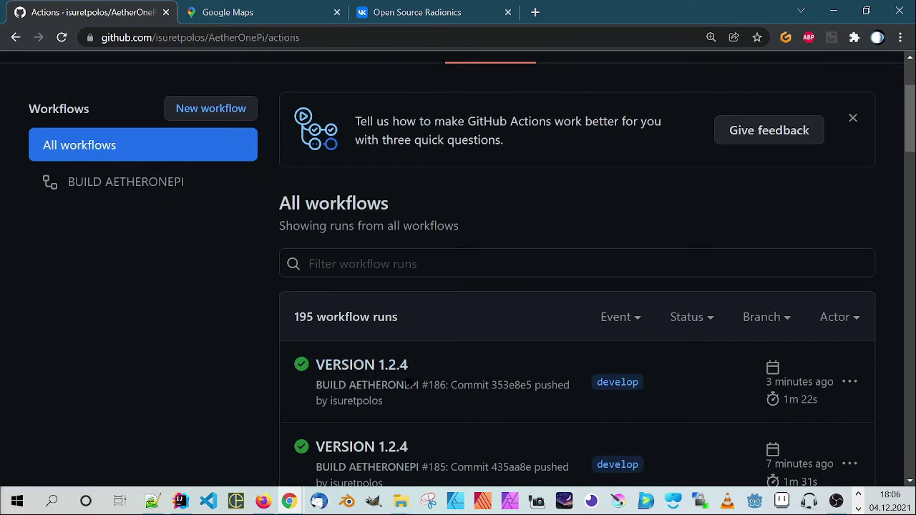
mouse_move(360, 365)
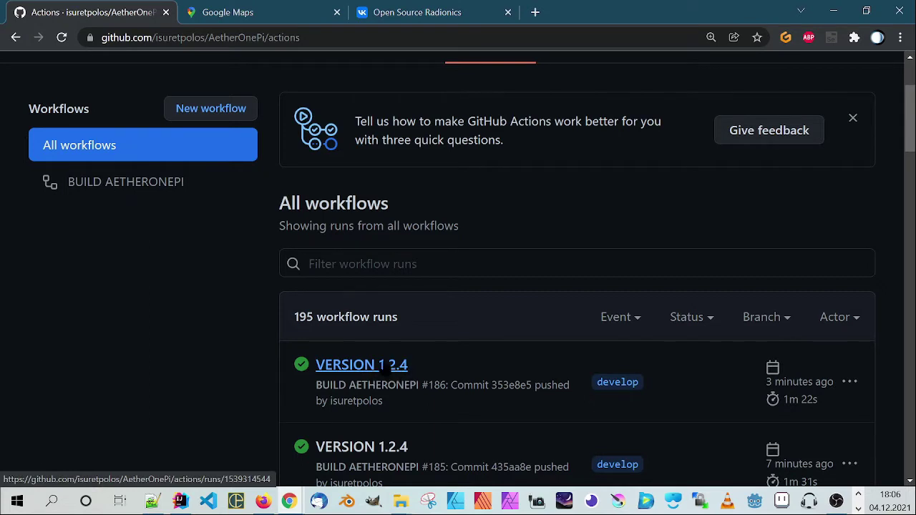
- Download the AetherOnePi-1.2.4 artifact zip from build run #186
click(360, 365)
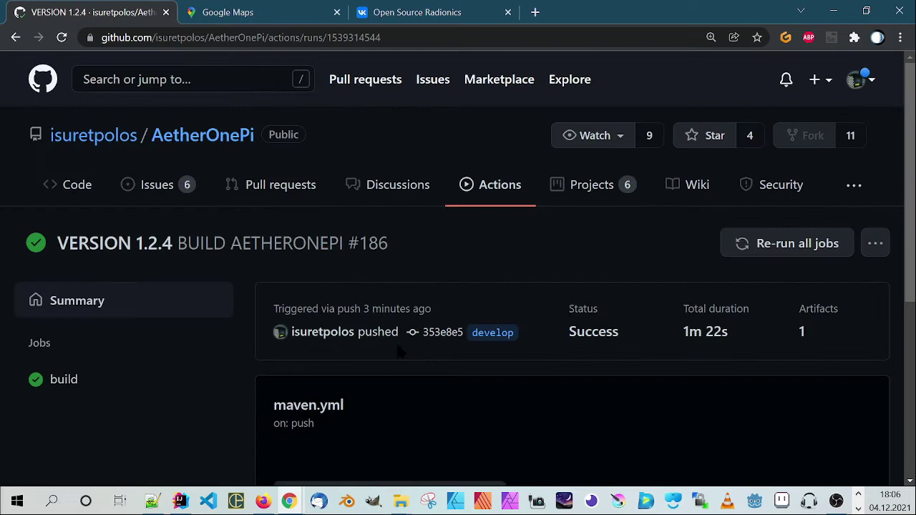
scroll(down, 3)
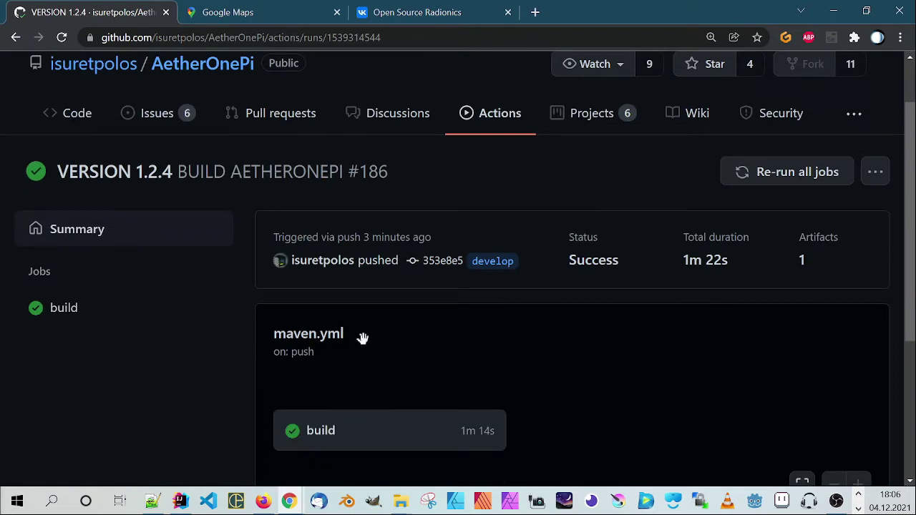
mouse_move(884, 317)
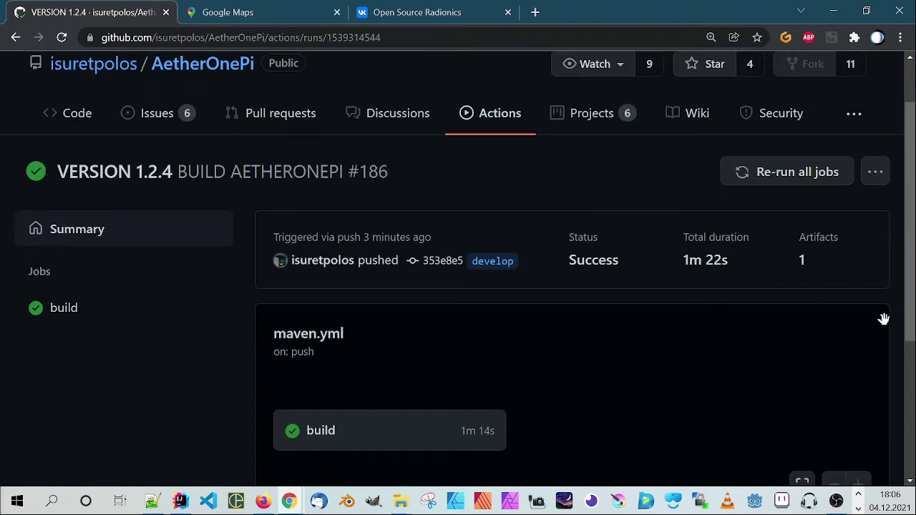
scroll(down, 3)
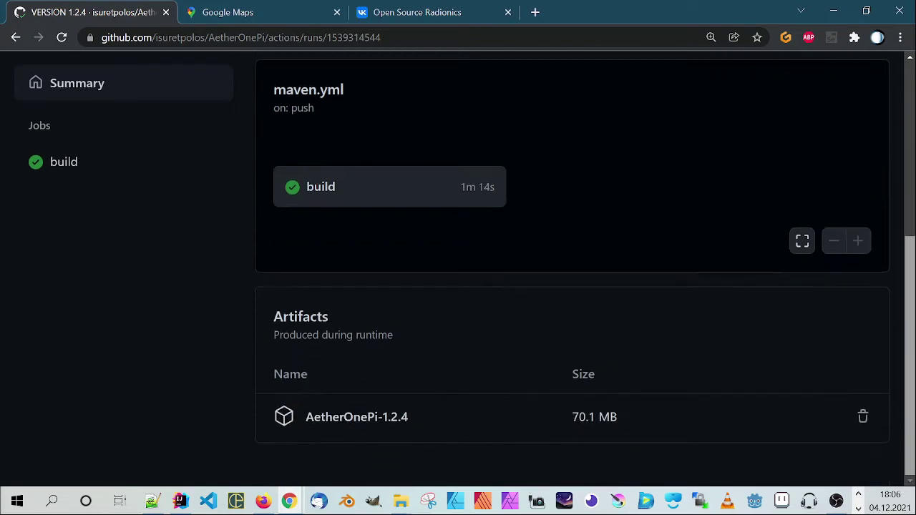
mouse_move(356, 417)
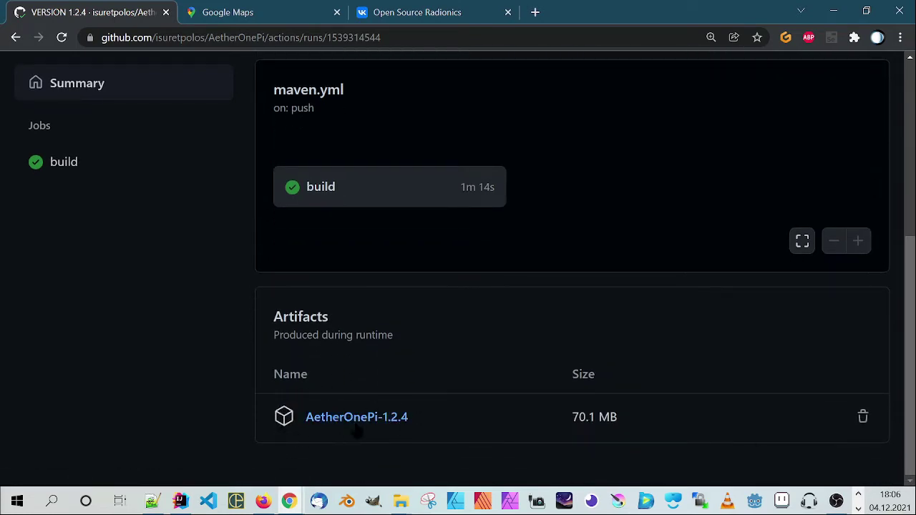
mouse_move(356, 416)
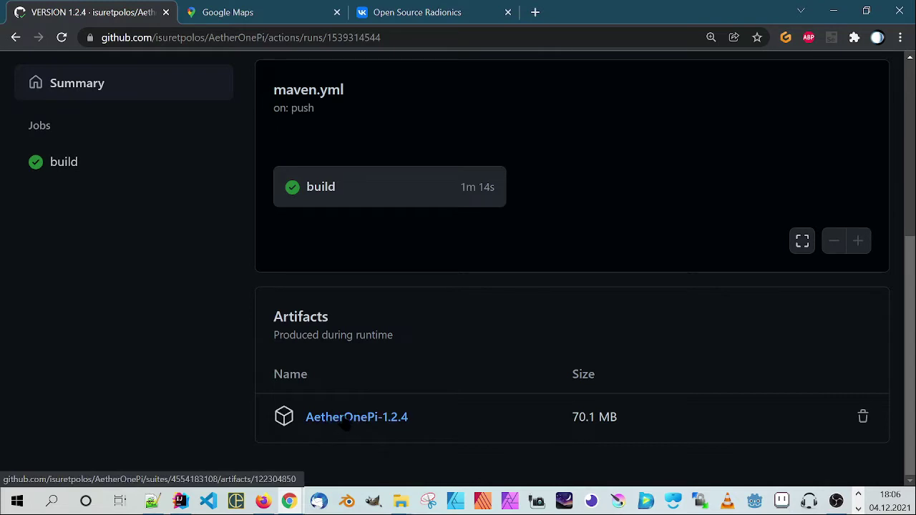
click(356, 416)
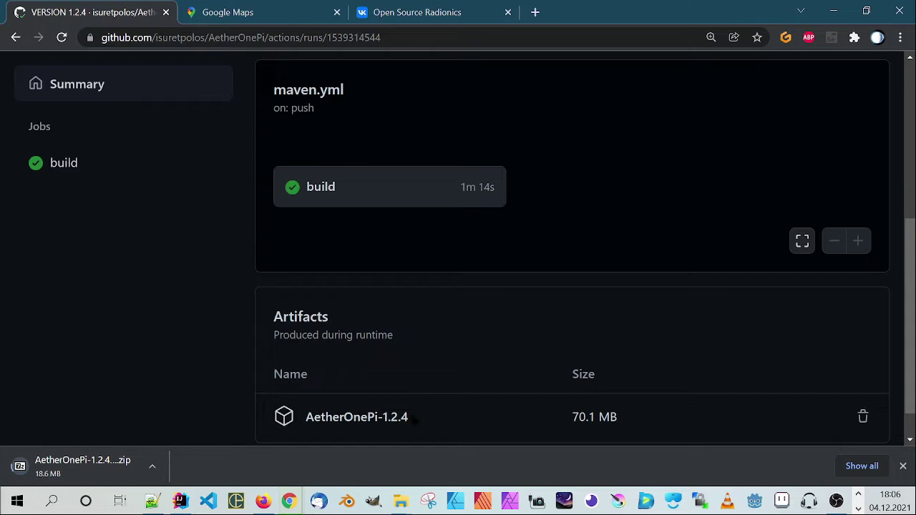
mouse_move(399, 501)
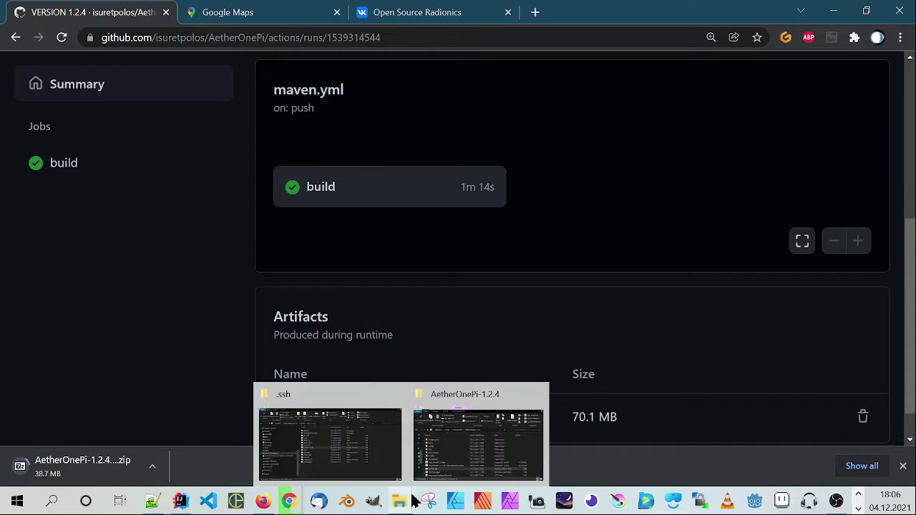
- Bring up the Downloads\AetherOnePi-1.2.4 folder containing startGui.bat and the jar files
click(478, 443)
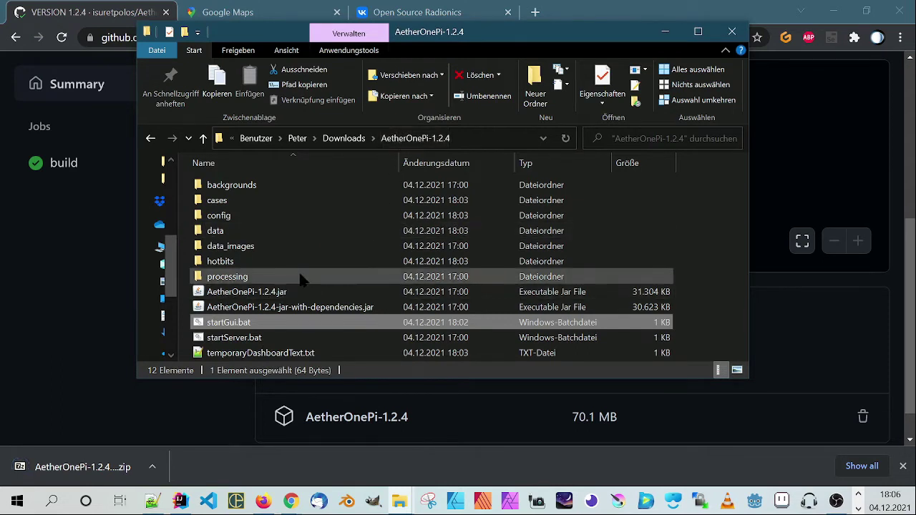
mouse_move(257, 338)
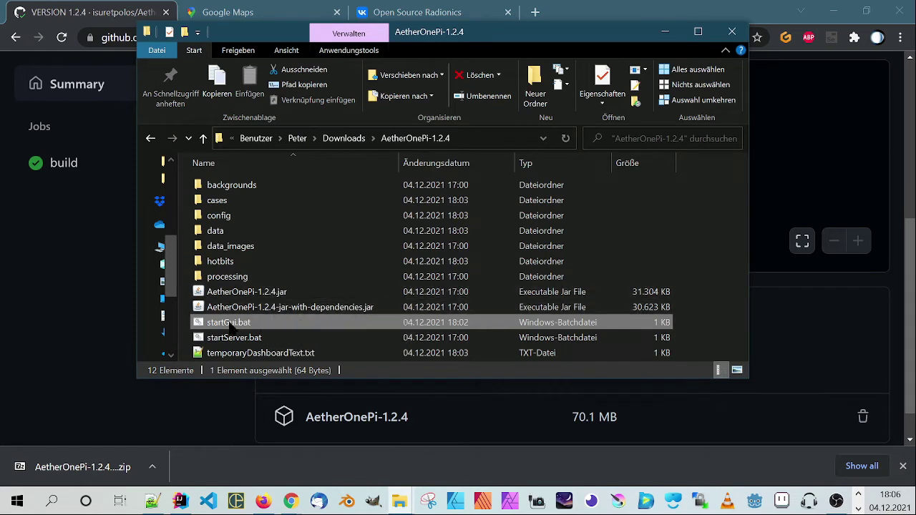
mouse_move(263, 328)
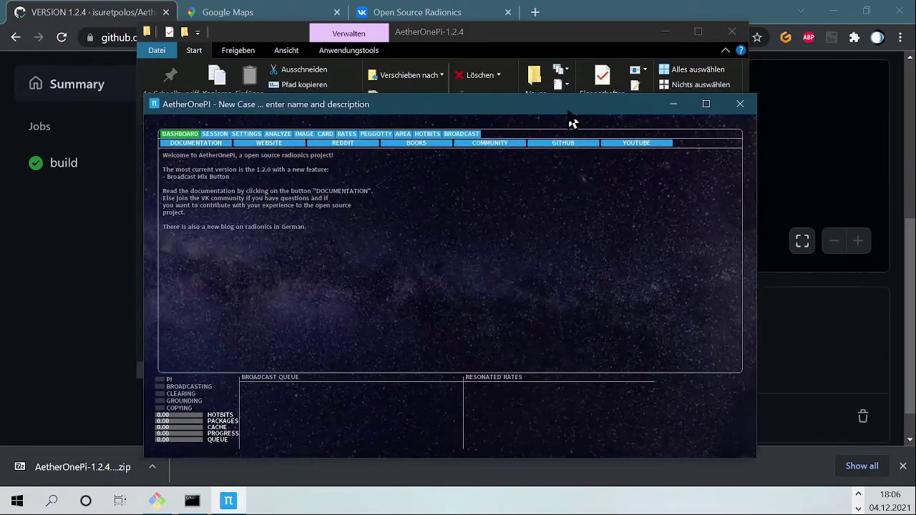
mouse_move(255, 246)
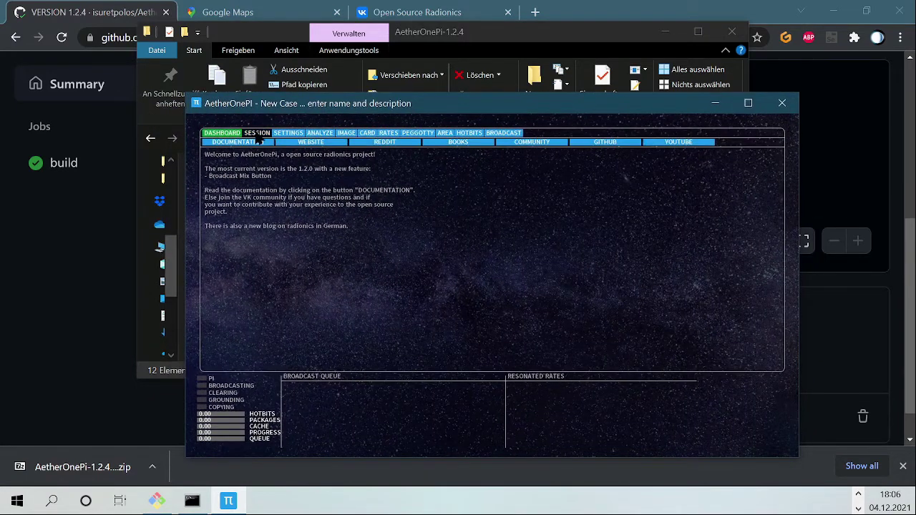
- Show the SESSION page with its empty case name and description form
click(256, 133)
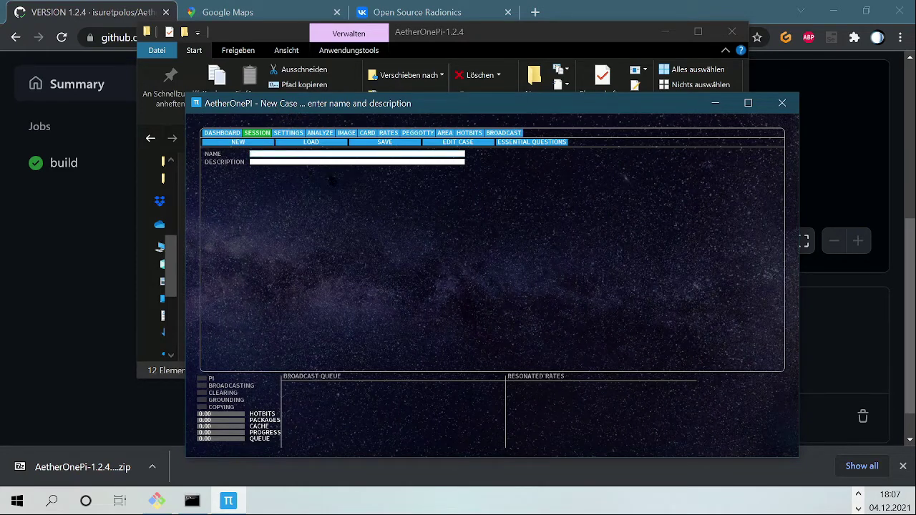
mouse_move(372, 189)
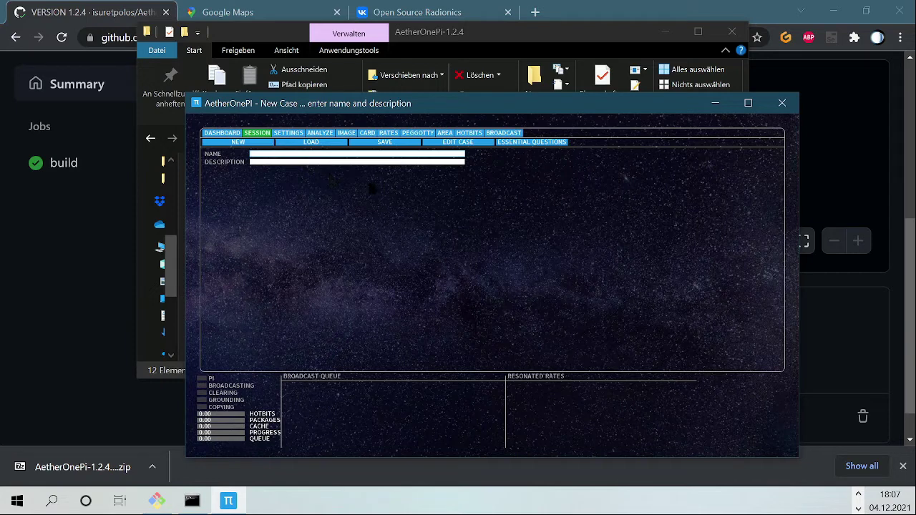
mouse_move(248, 13)
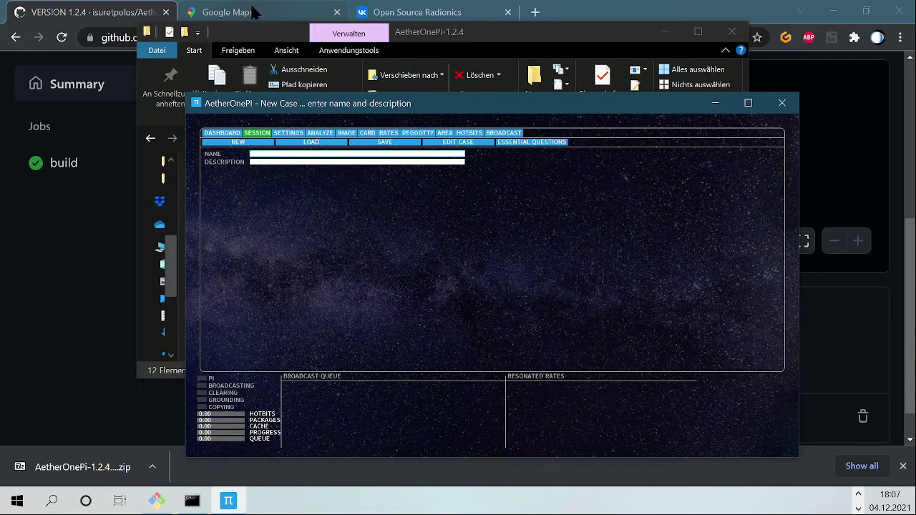
- Zoom Google Maps onto central Spain around Madrid and Valencia, then return to AetherOnePi
click(227, 11)
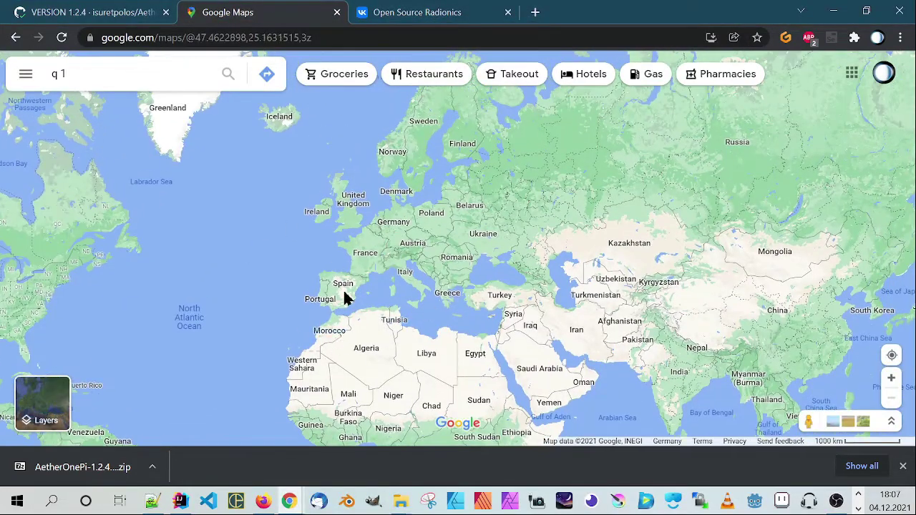
mouse_move(346, 306)
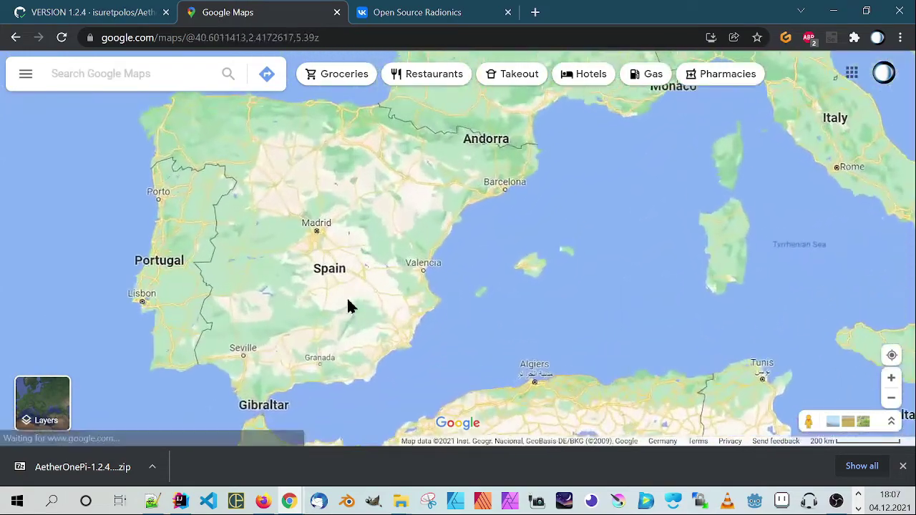
scroll(up, 3)
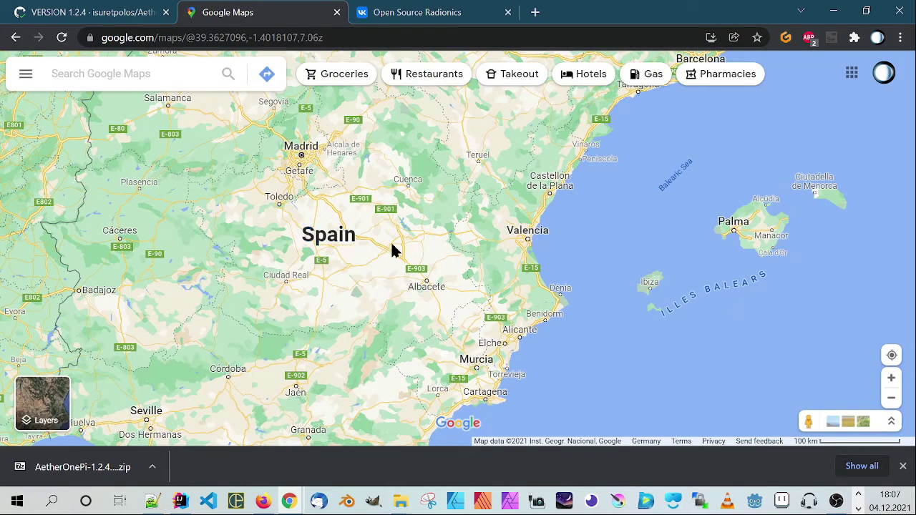
mouse_move(380, 271)
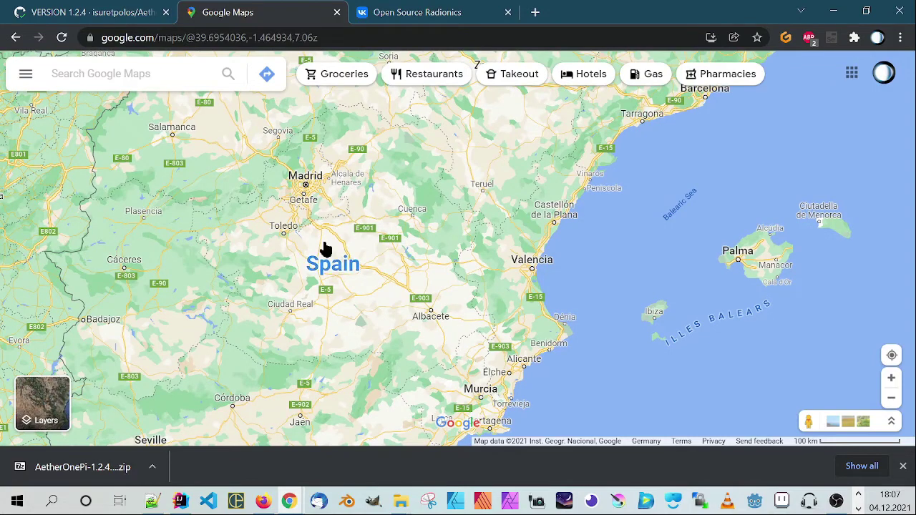
mouse_move(408, 315)
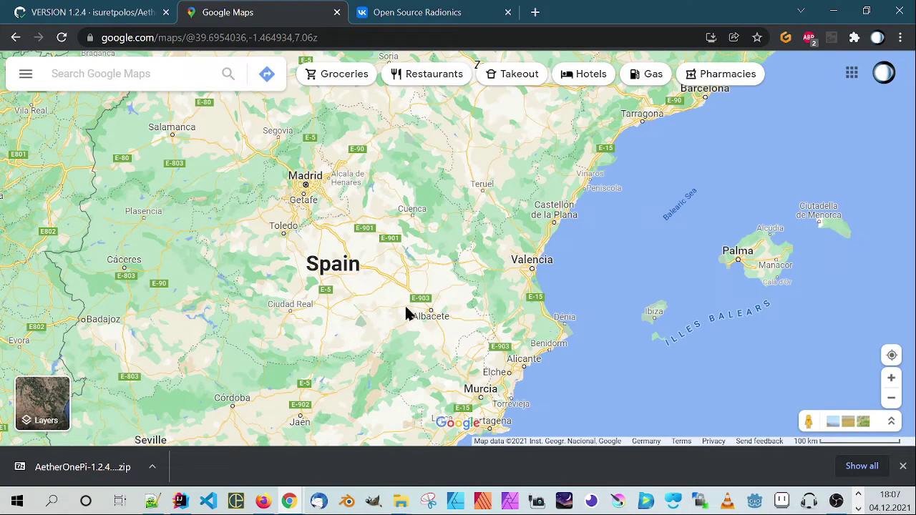
click(227, 501)
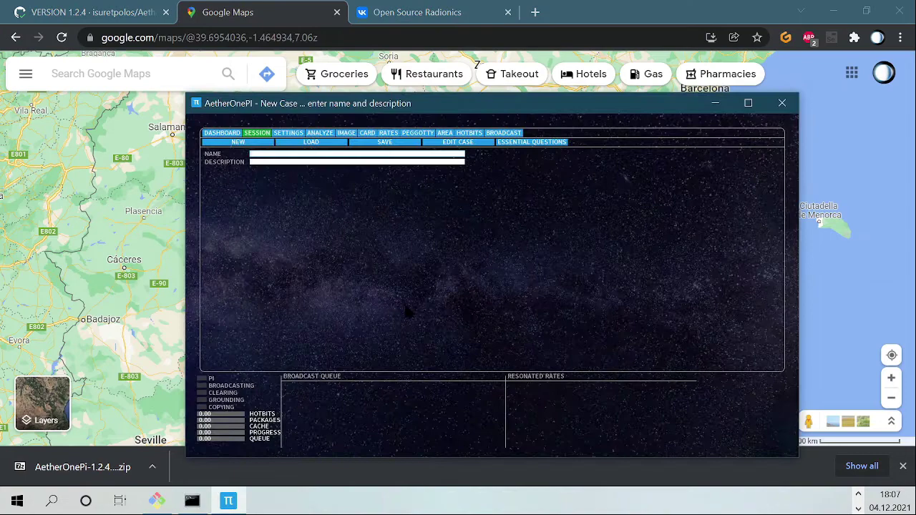
- Move the AetherOnePi window further left over the Spain map
drag(307, 103, 279, 97)
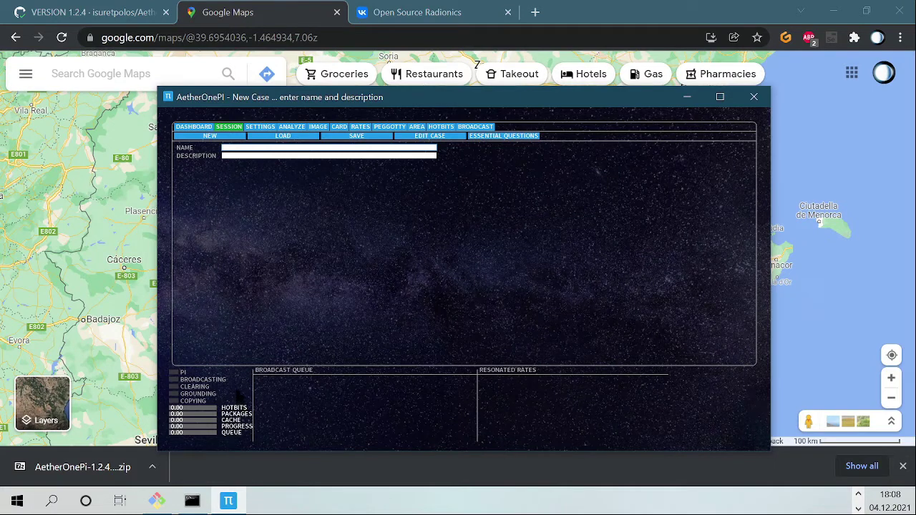
mouse_move(350, 308)
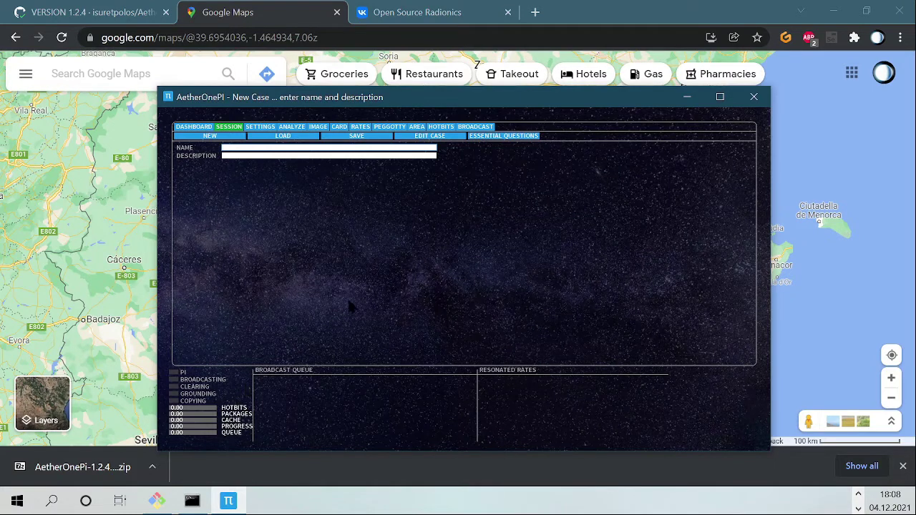
mouse_move(403, 226)
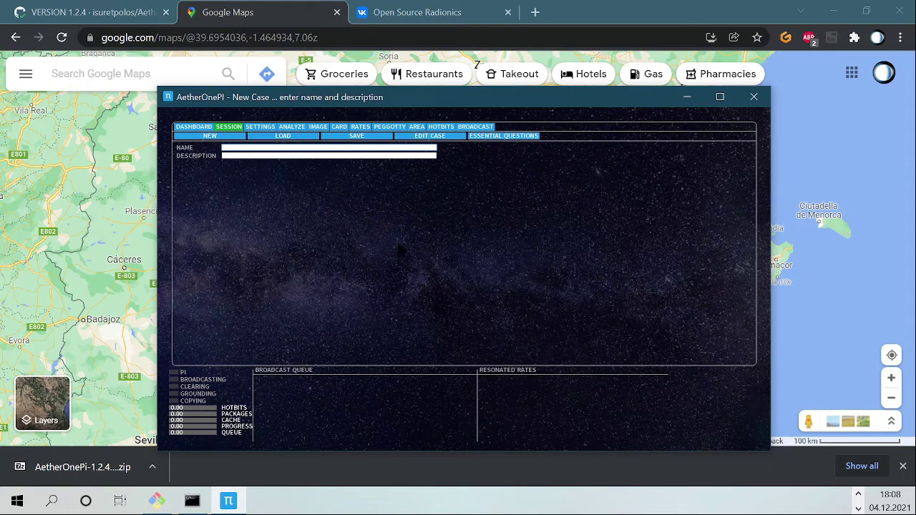
mouse_move(421, 101)
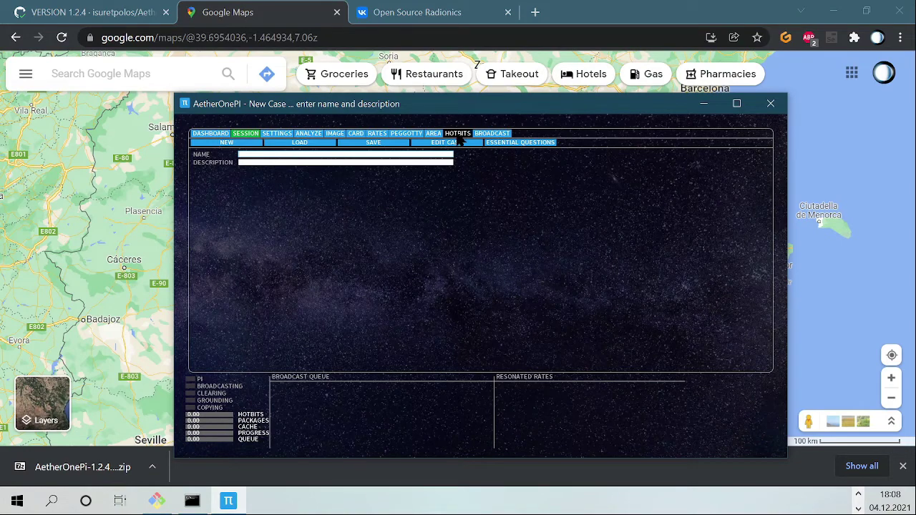
- List the webcams on the Hotbits page and set USB 2.0 Camera 1 as the source
click(457, 133)
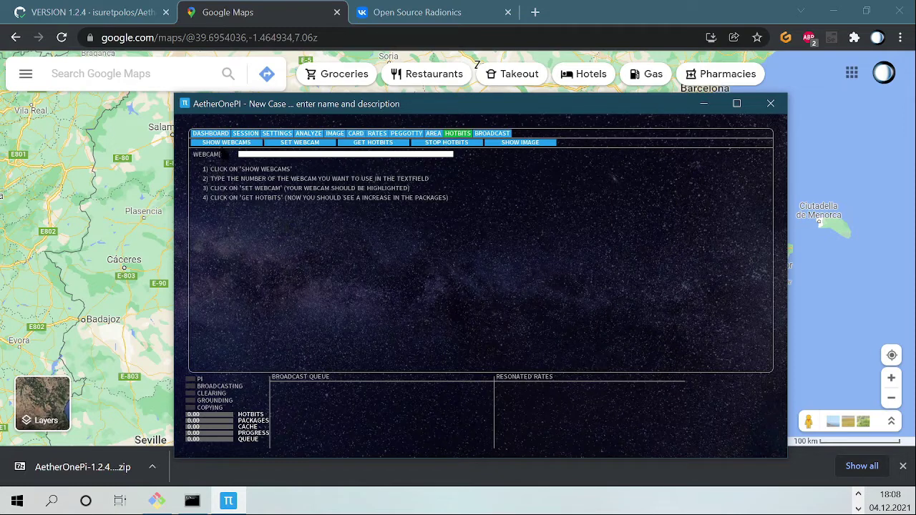
click(371, 142)
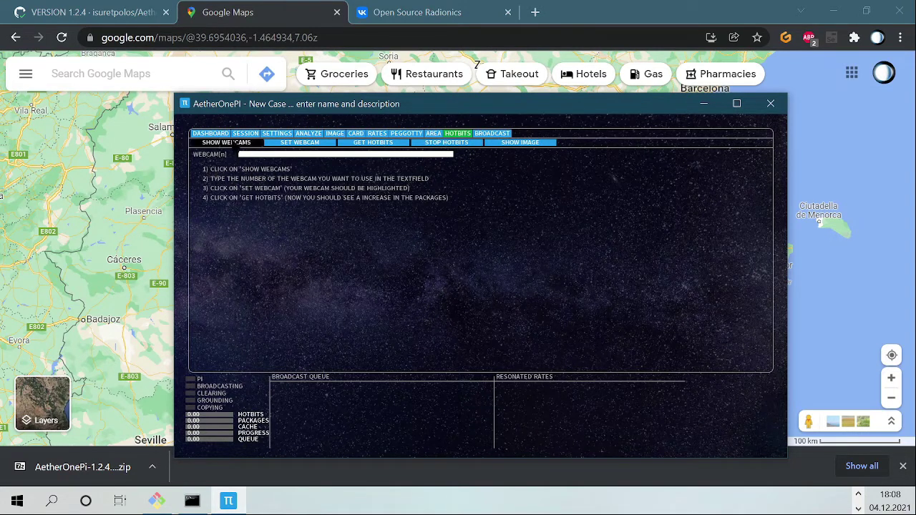
click(226, 142)
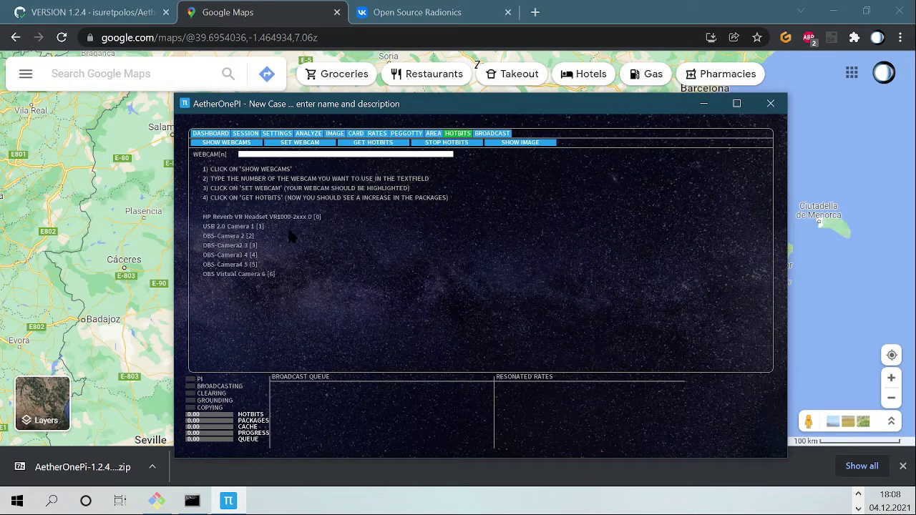
mouse_move(254, 266)
text(1)
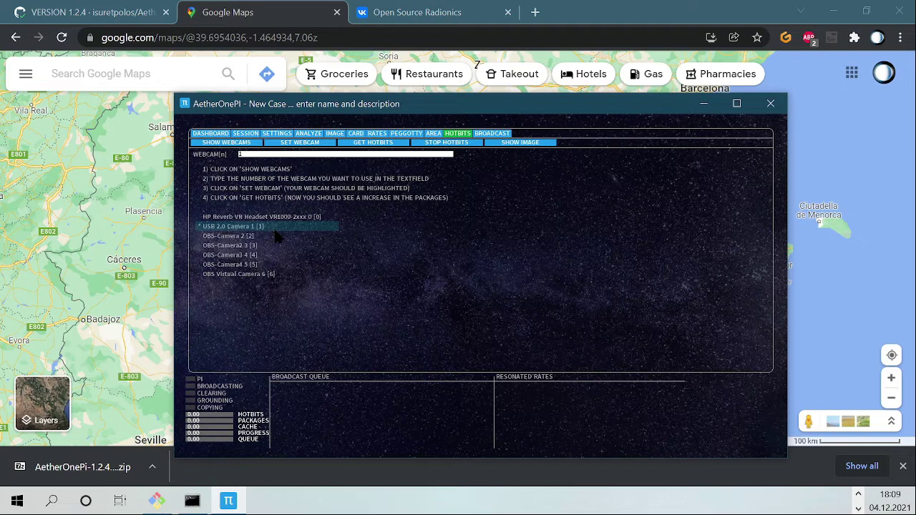
mouse_move(326, 279)
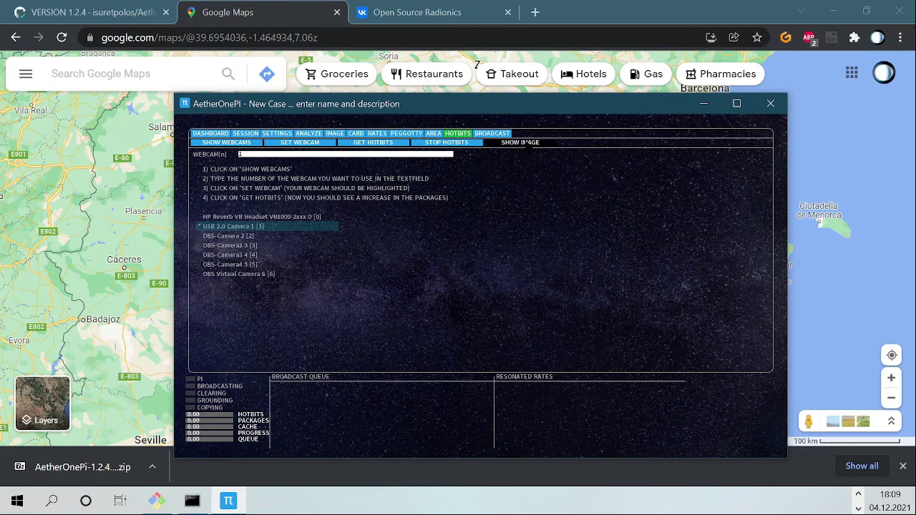
click(520, 143)
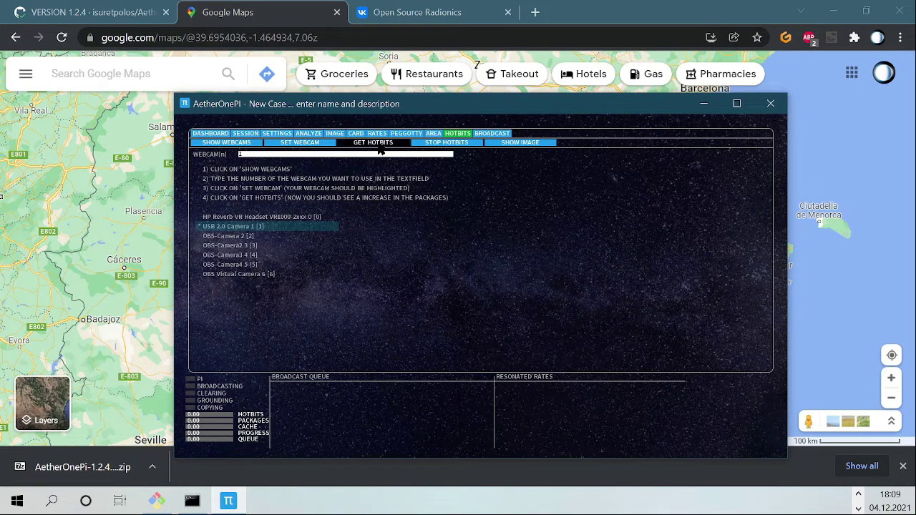
- Start collecting hotbits from the webcam toward a level of 100
click(372, 142)
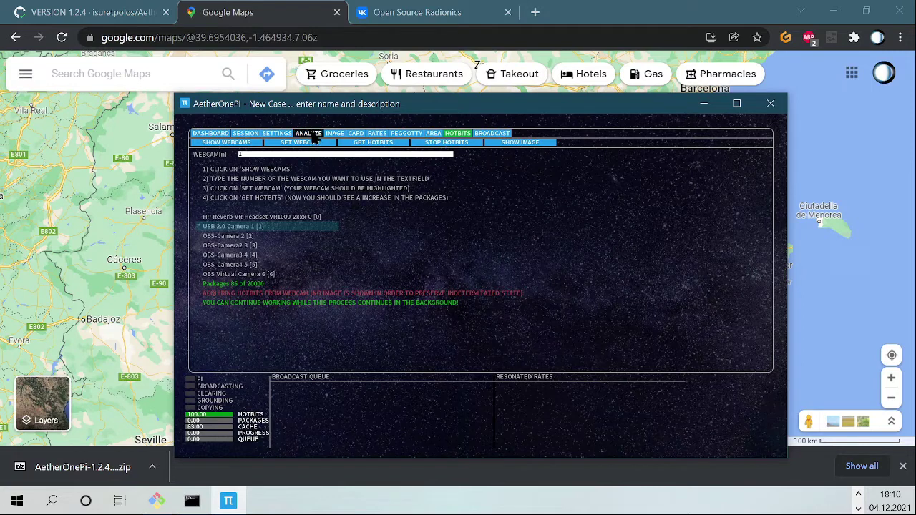
- Select HOMEOPATHY_Clarke_With_MateriaMedicaUrls.txt as the analysis database
click(309, 133)
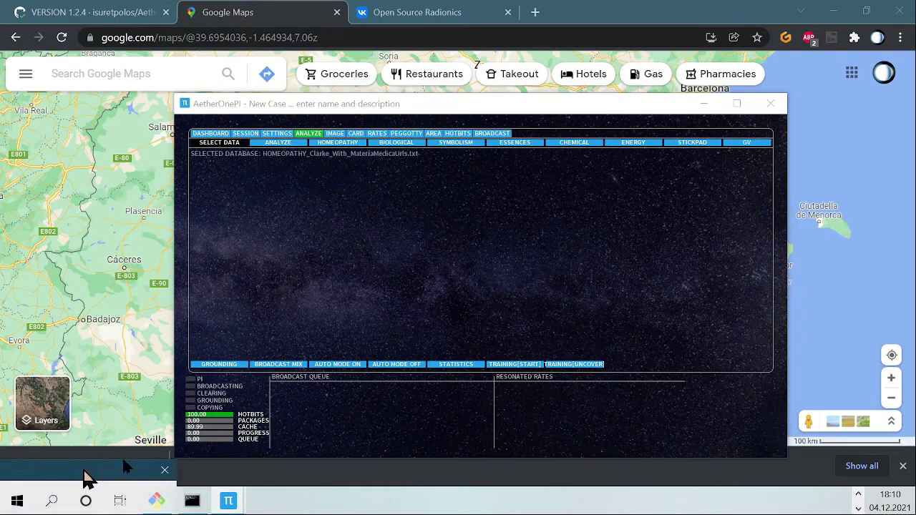
click(219, 143)
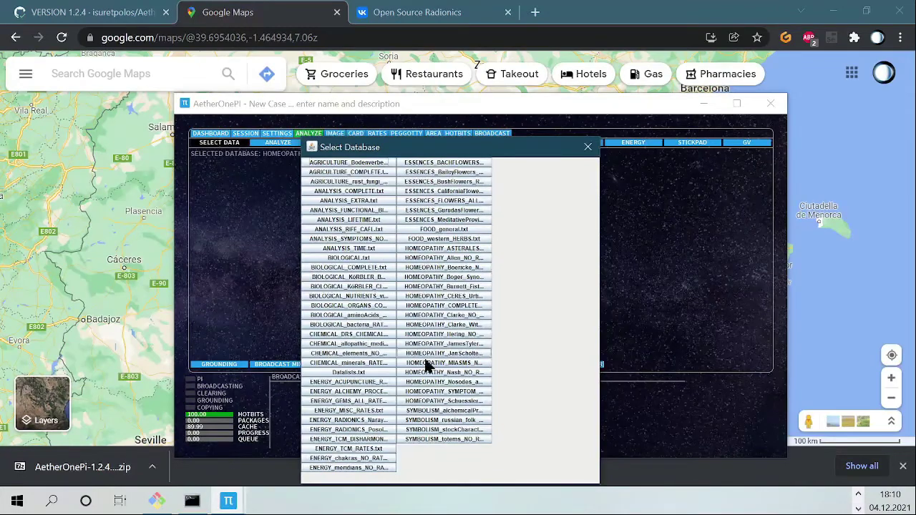
double_click(443, 315)
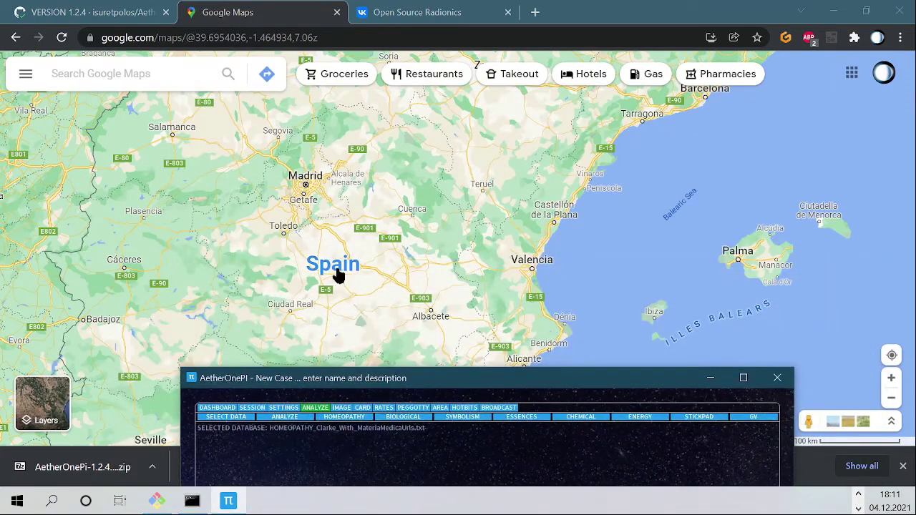
mouse_move(301, 289)
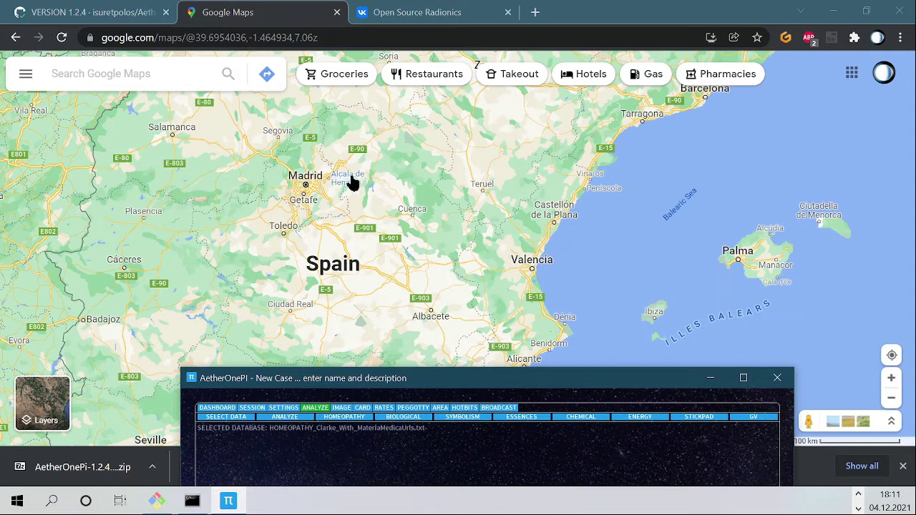
mouse_move(383, 275)
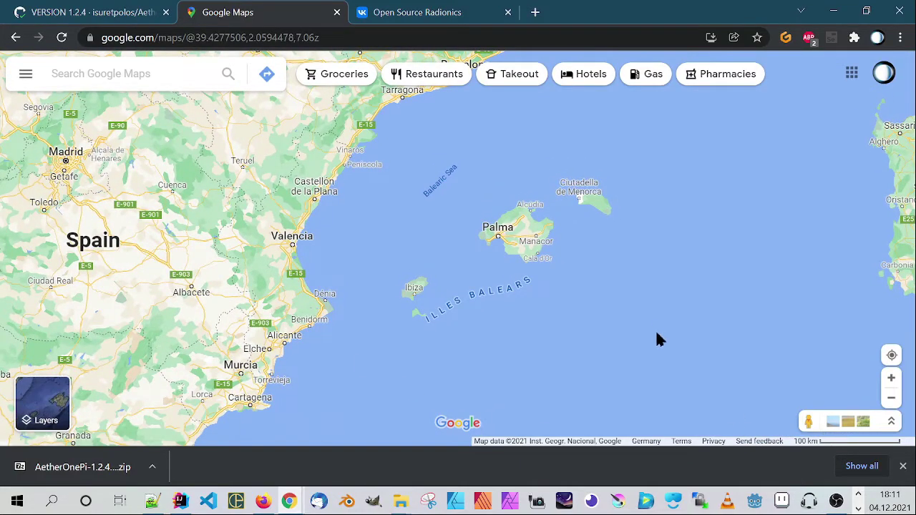
- Bring the AetherOnePi Analyze window back in front of the Balearic map
click(229, 501)
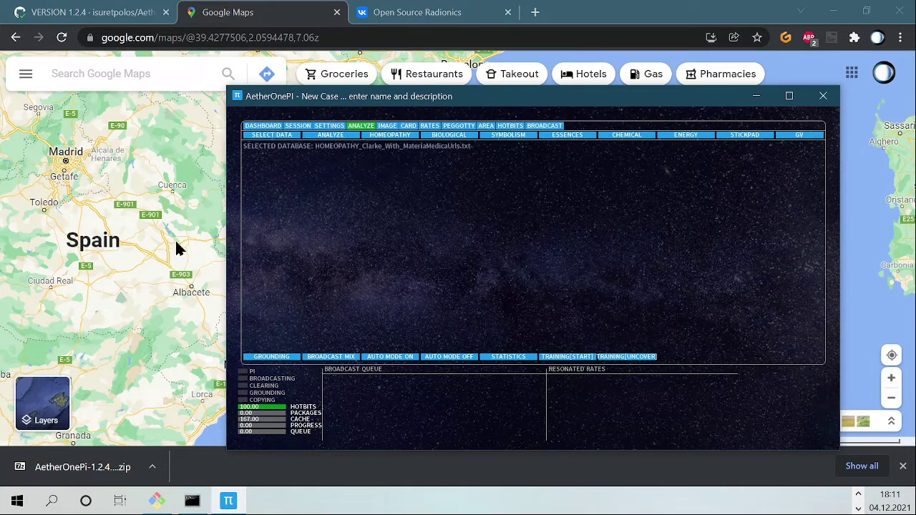
mouse_move(128, 198)
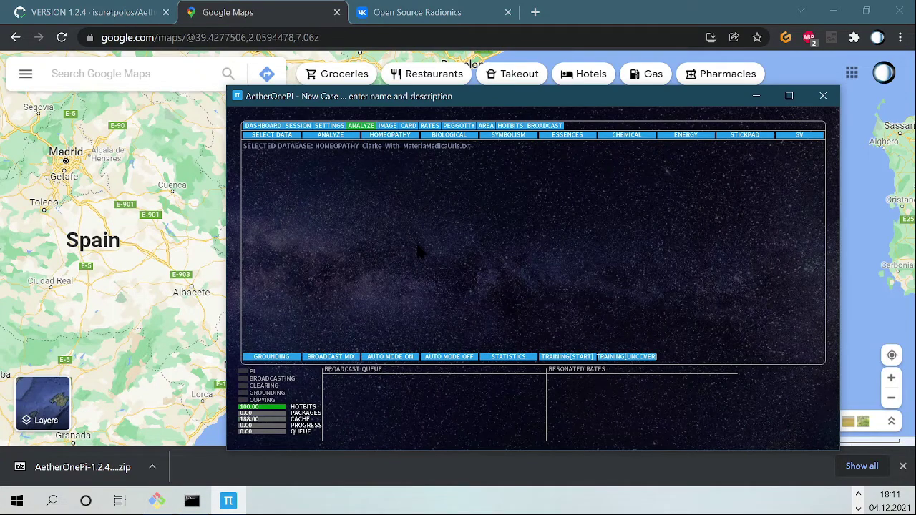
- Run the analysis of the case against the Clarke homeopathy database
click(330, 134)
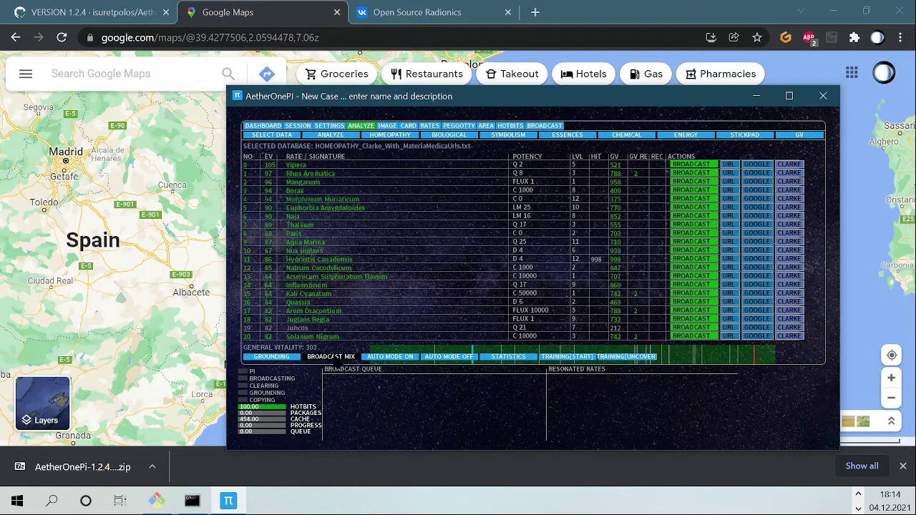
- Queue the top analysed remedies as a 12-remedy broadcast mix and view the broadcasting screen
click(329, 357)
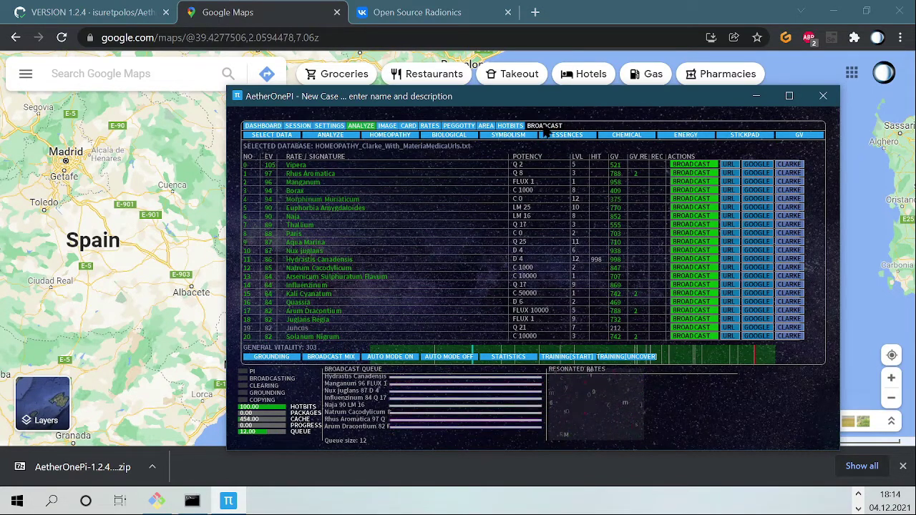
click(544, 126)
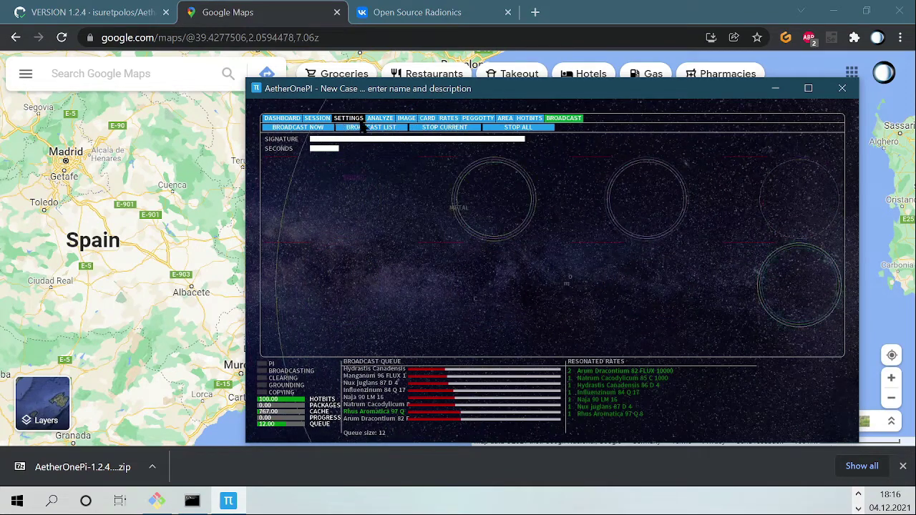
- Return to the Clarke analysis results listing Vipera, Rhus Aromatica and Manganum
click(381, 117)
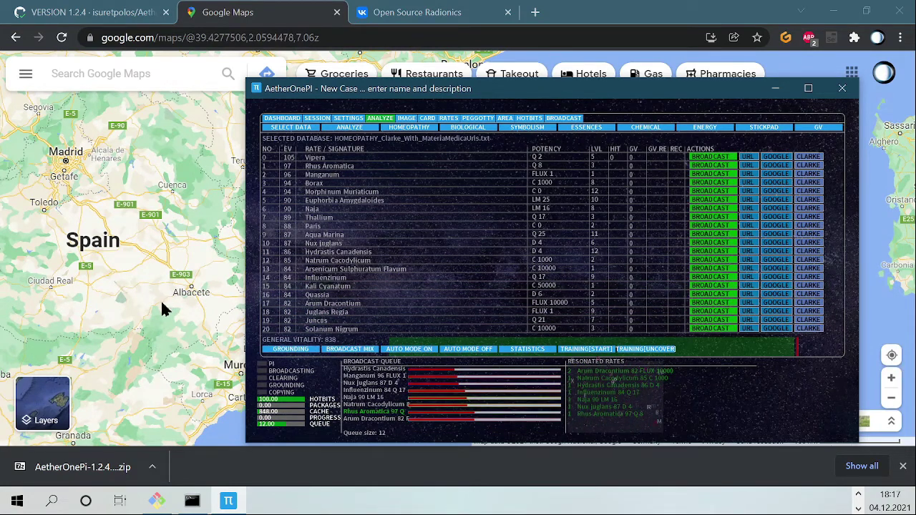
mouse_move(222, 322)
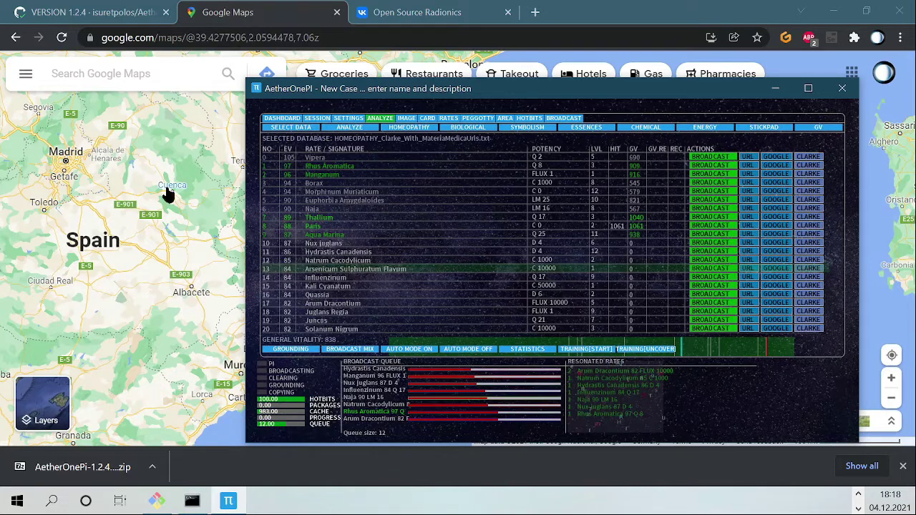
mouse_move(103, 215)
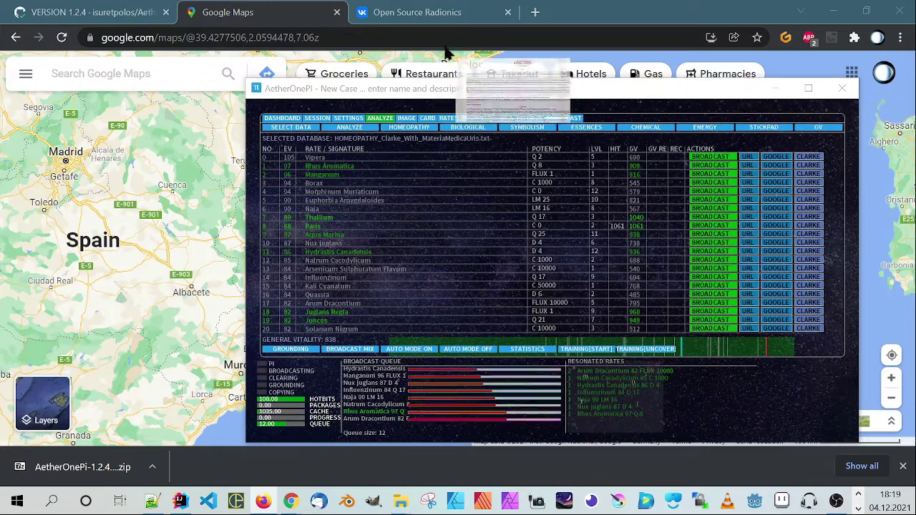
- Bring up Clarke's Materia Medica entry for Paris and select the remedy name Paris quadrifolia
click(807, 226)
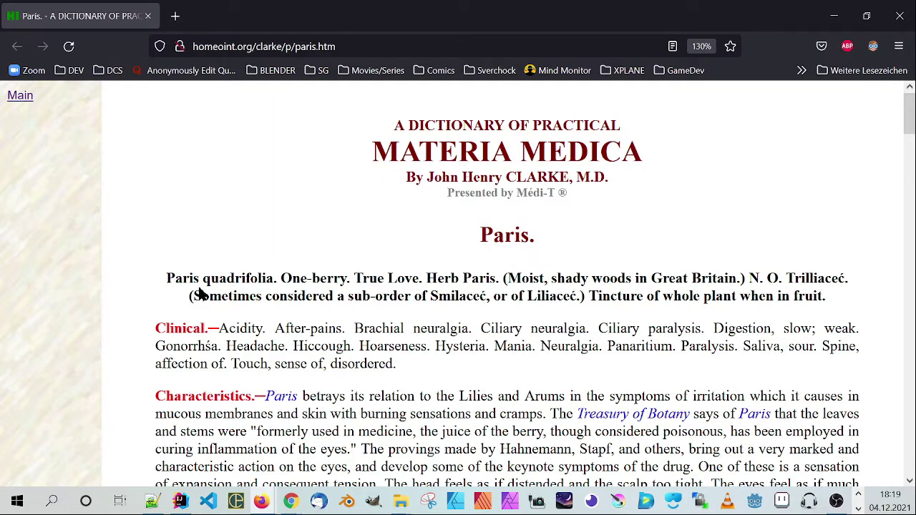
double_click(221, 278)
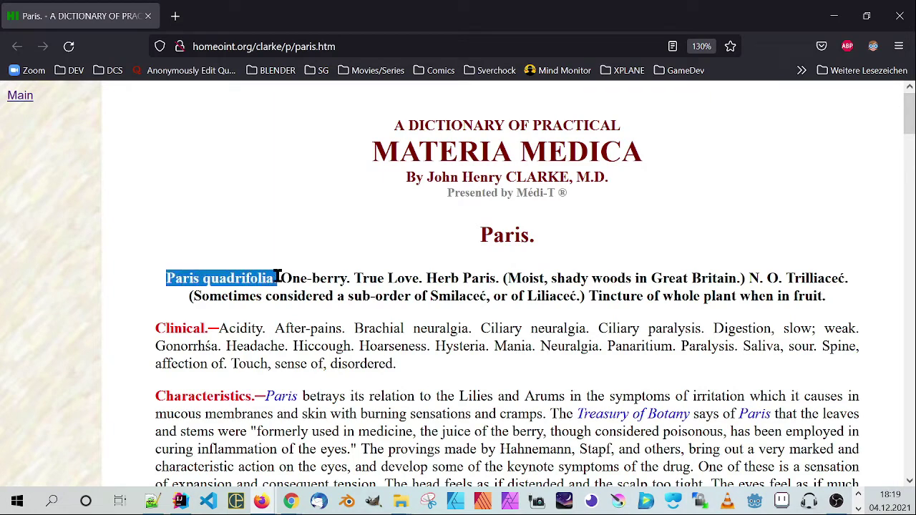
mouse_move(465, 323)
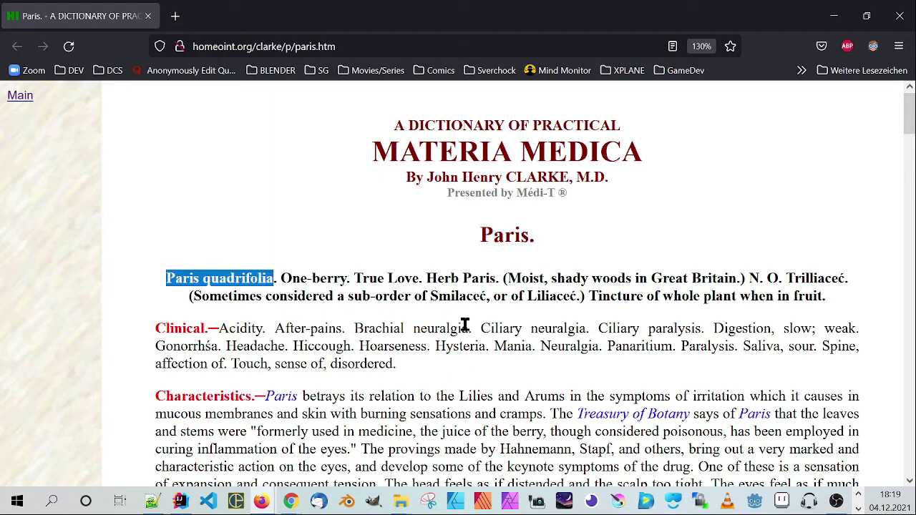
scroll(down, 3)
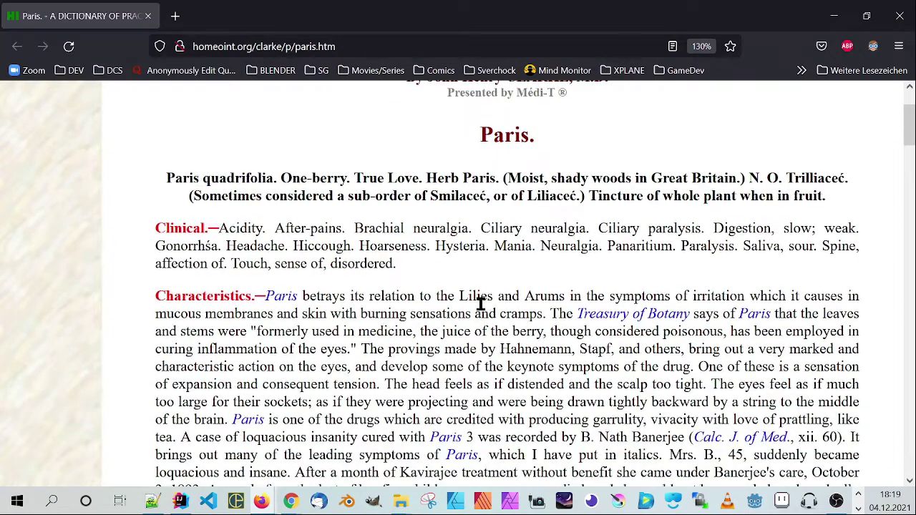
mouse_move(678, 242)
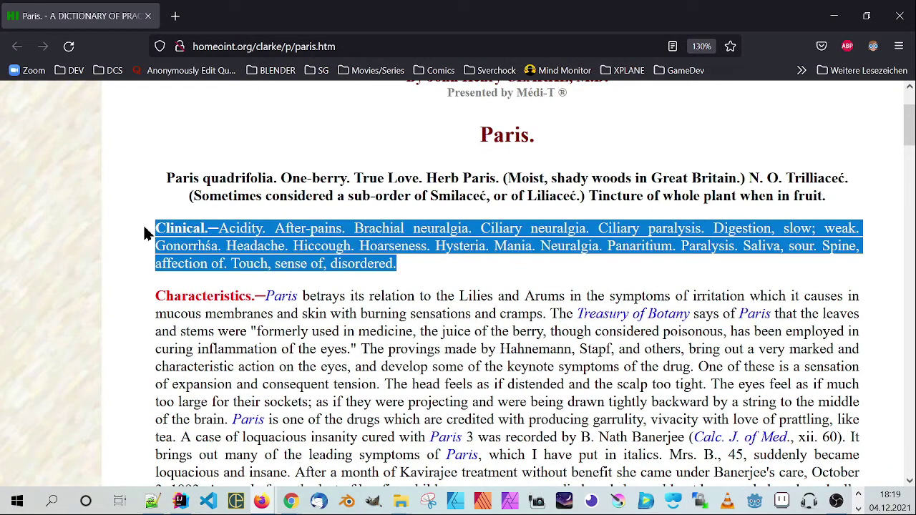
mouse_move(400, 279)
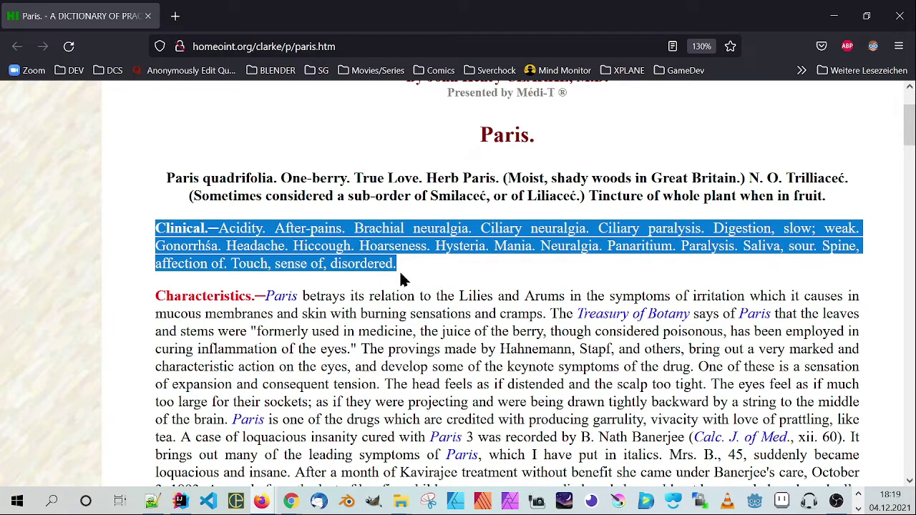
mouse_move(469, 296)
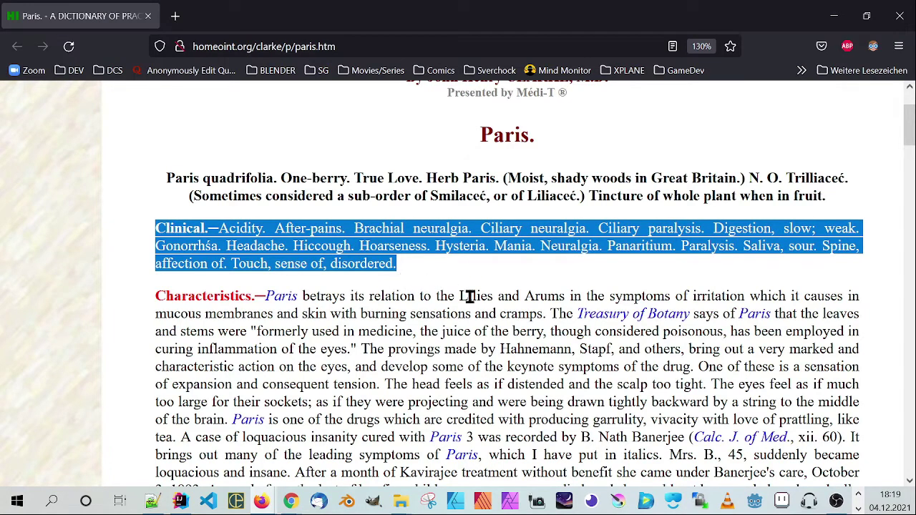
mouse_move(469, 277)
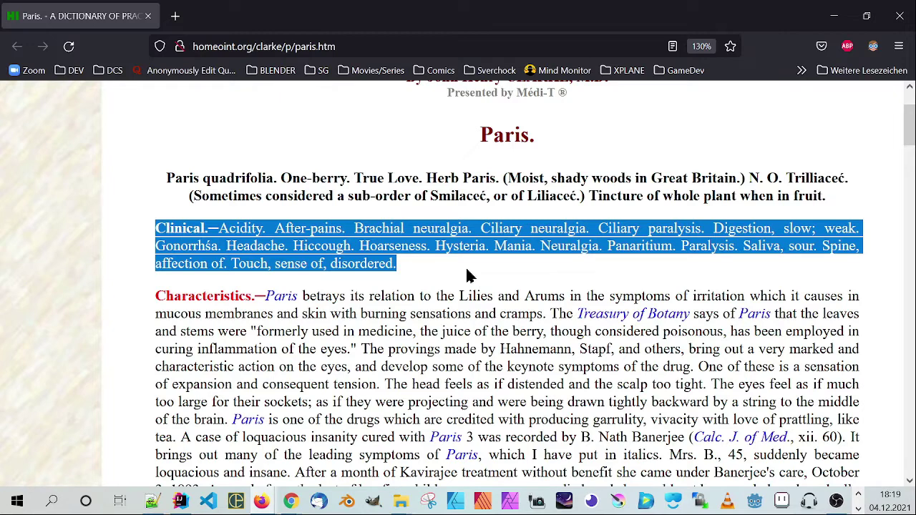
- Read down through the Paris entry's clinical symptoms and characteristics to its Relations section
click(375, 251)
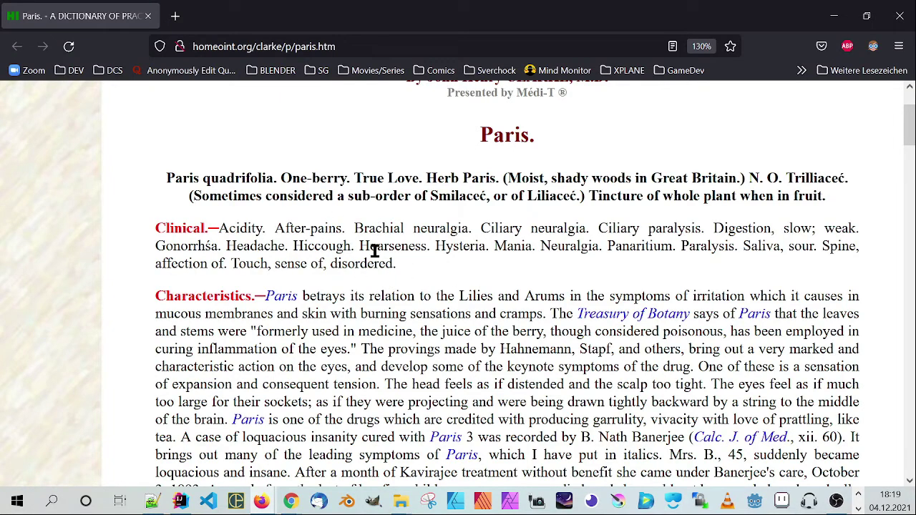
mouse_move(441, 322)
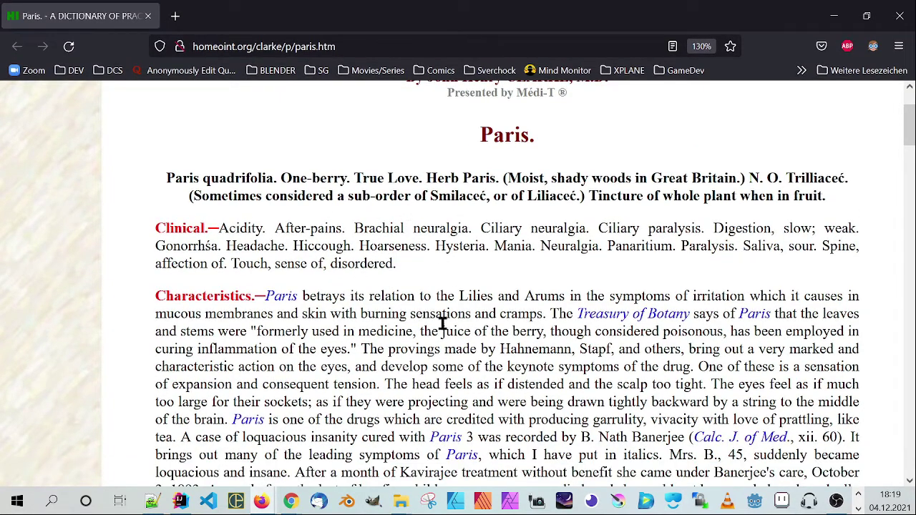
scroll(down, 3)
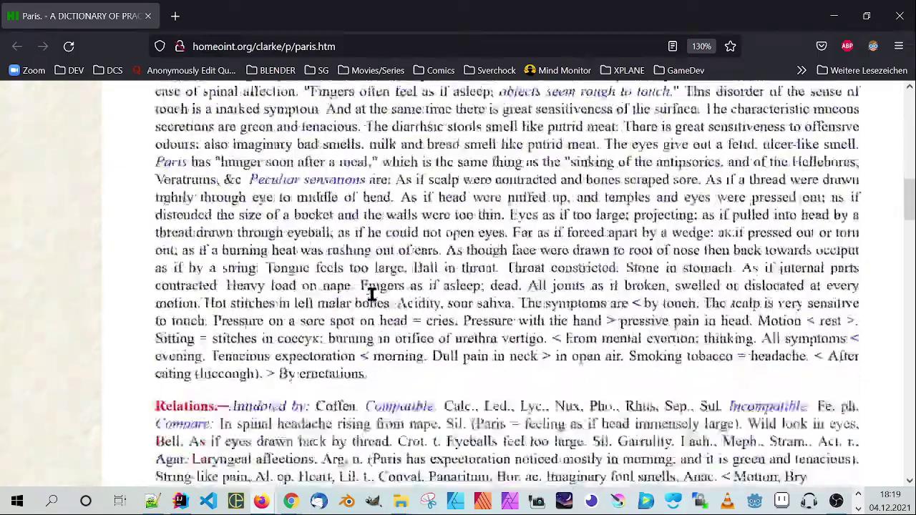
scroll(down, 3)
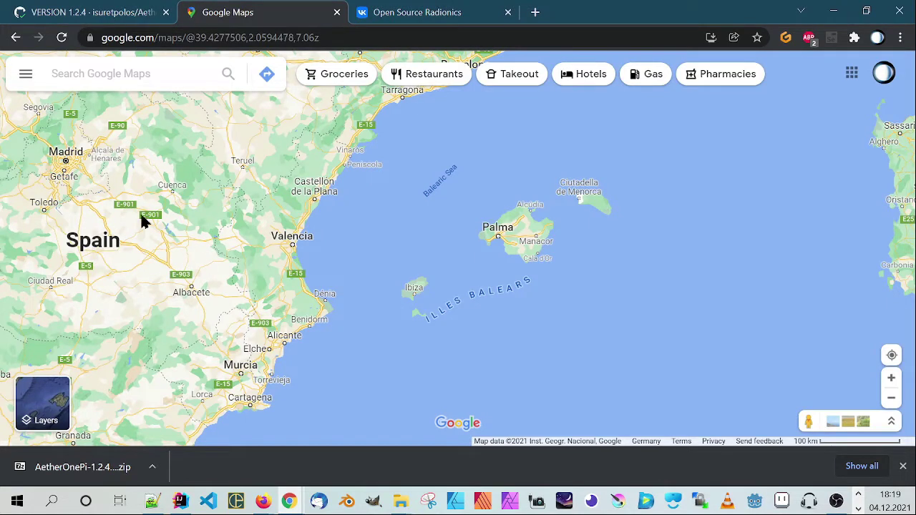
- Select text on the local Paris.html report listing its clinical symptoms and shared remedies
drag(143, 221, 186, 259)
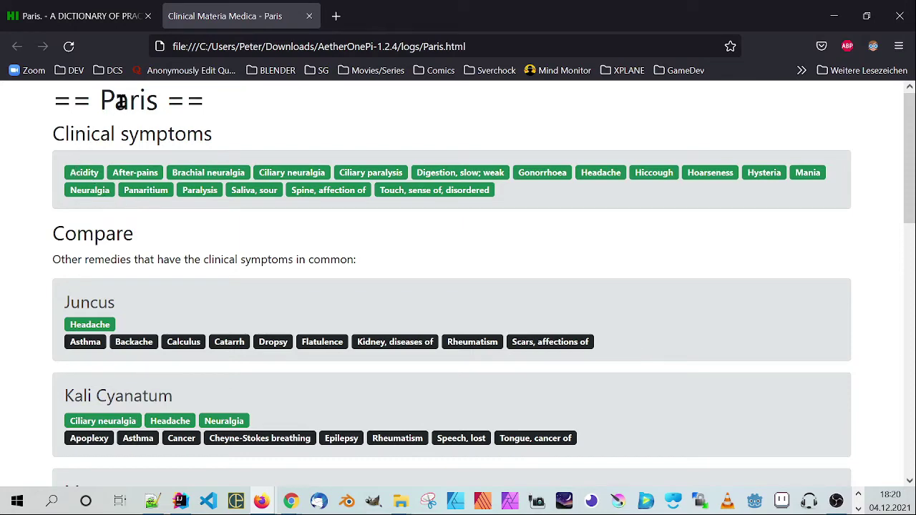
mouse_move(299, 175)
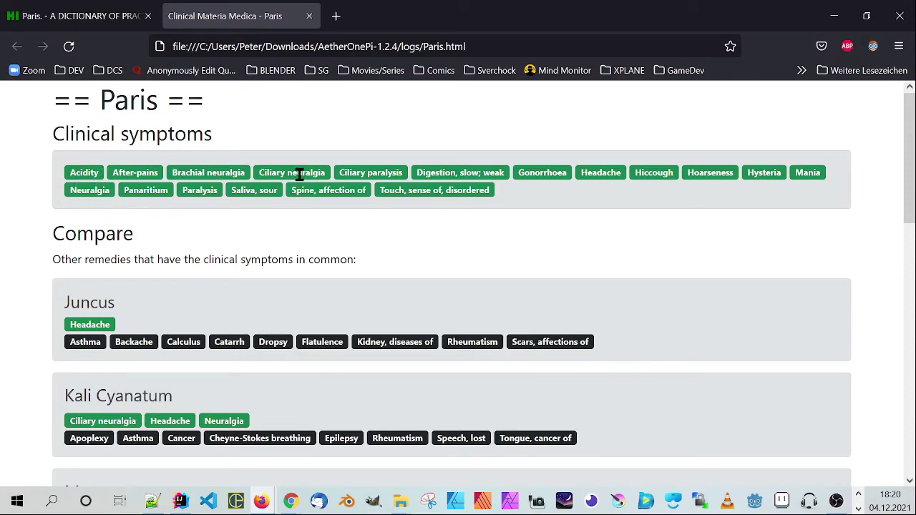